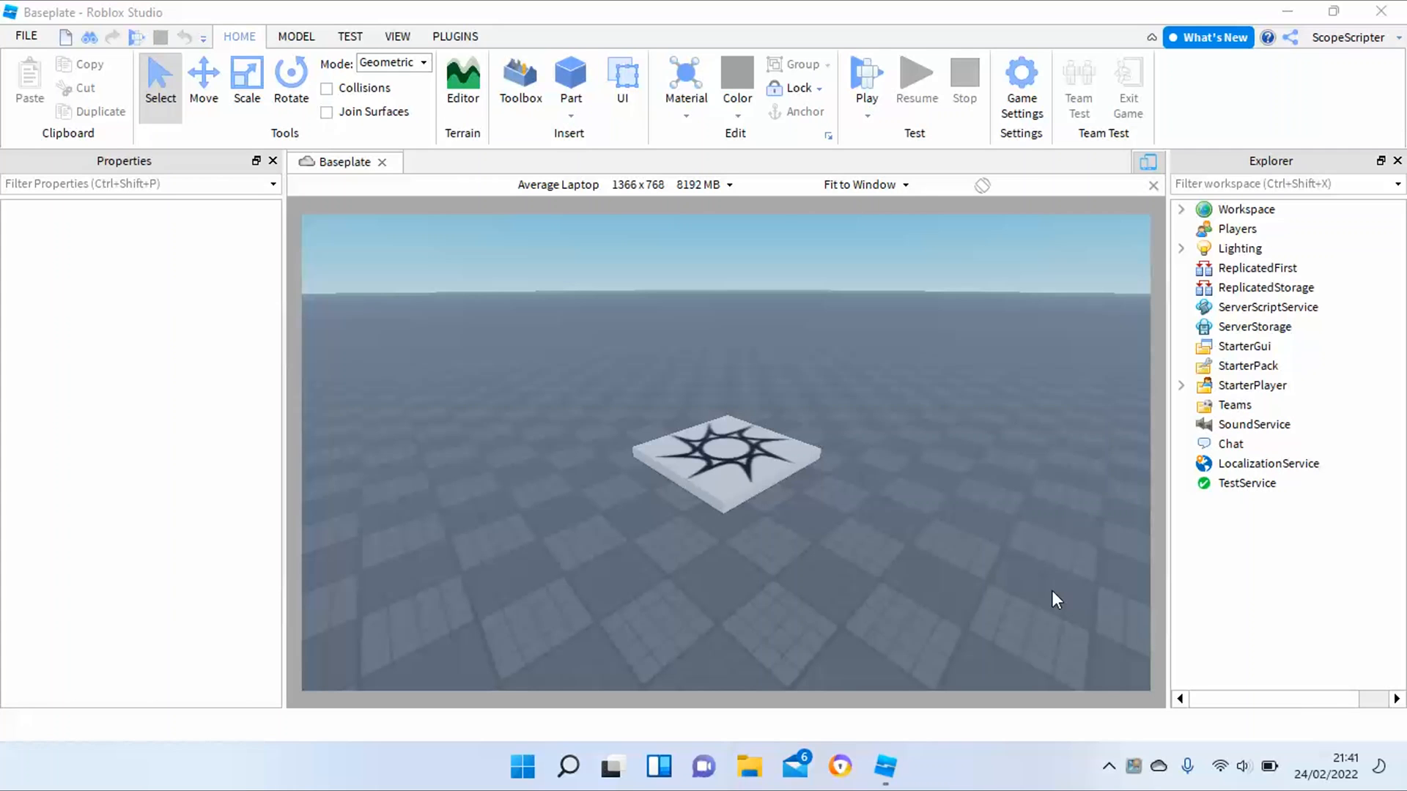
mouse_move(668, 630)
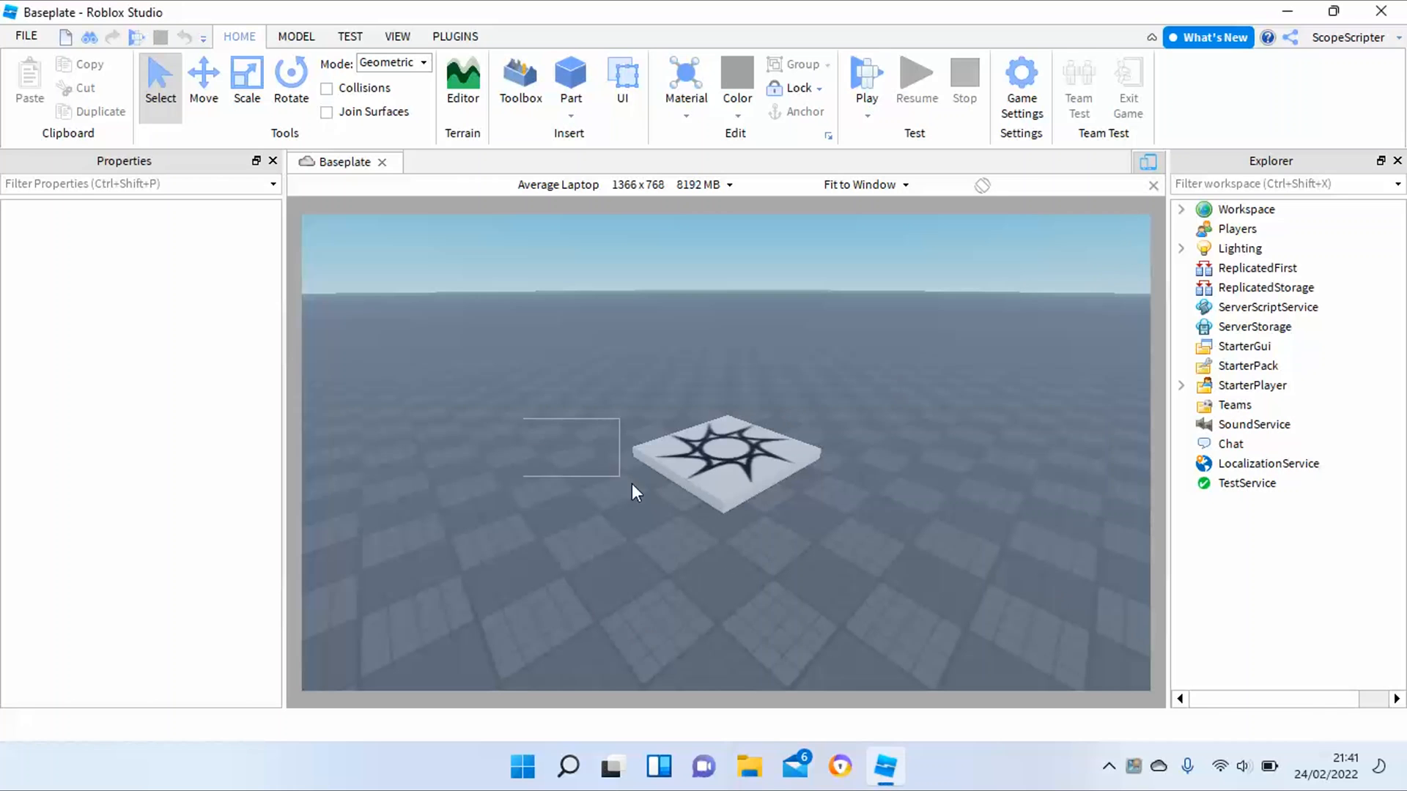
Browse the Plugins and View tabs and close the asset Toolbox pane
click(726, 459)
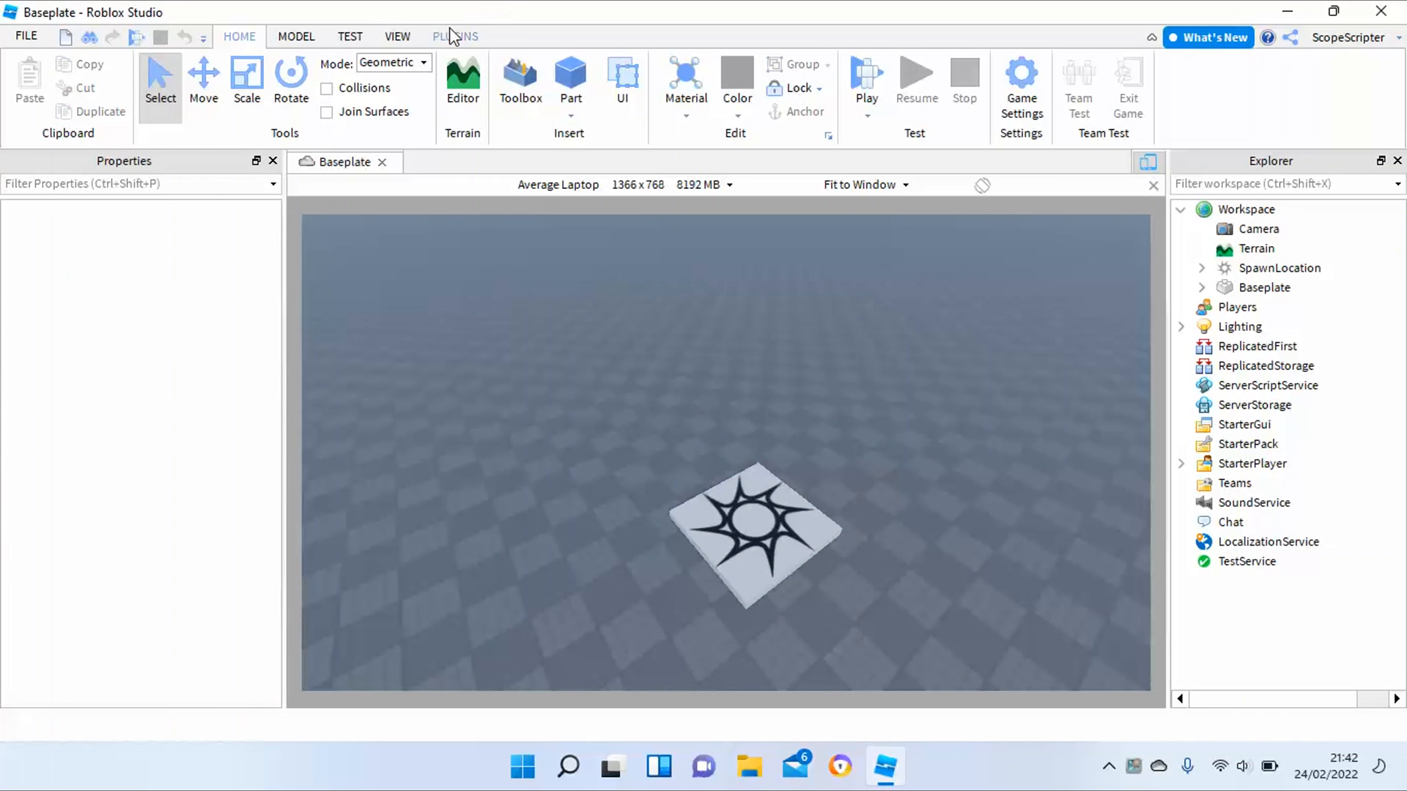
click(455, 36)
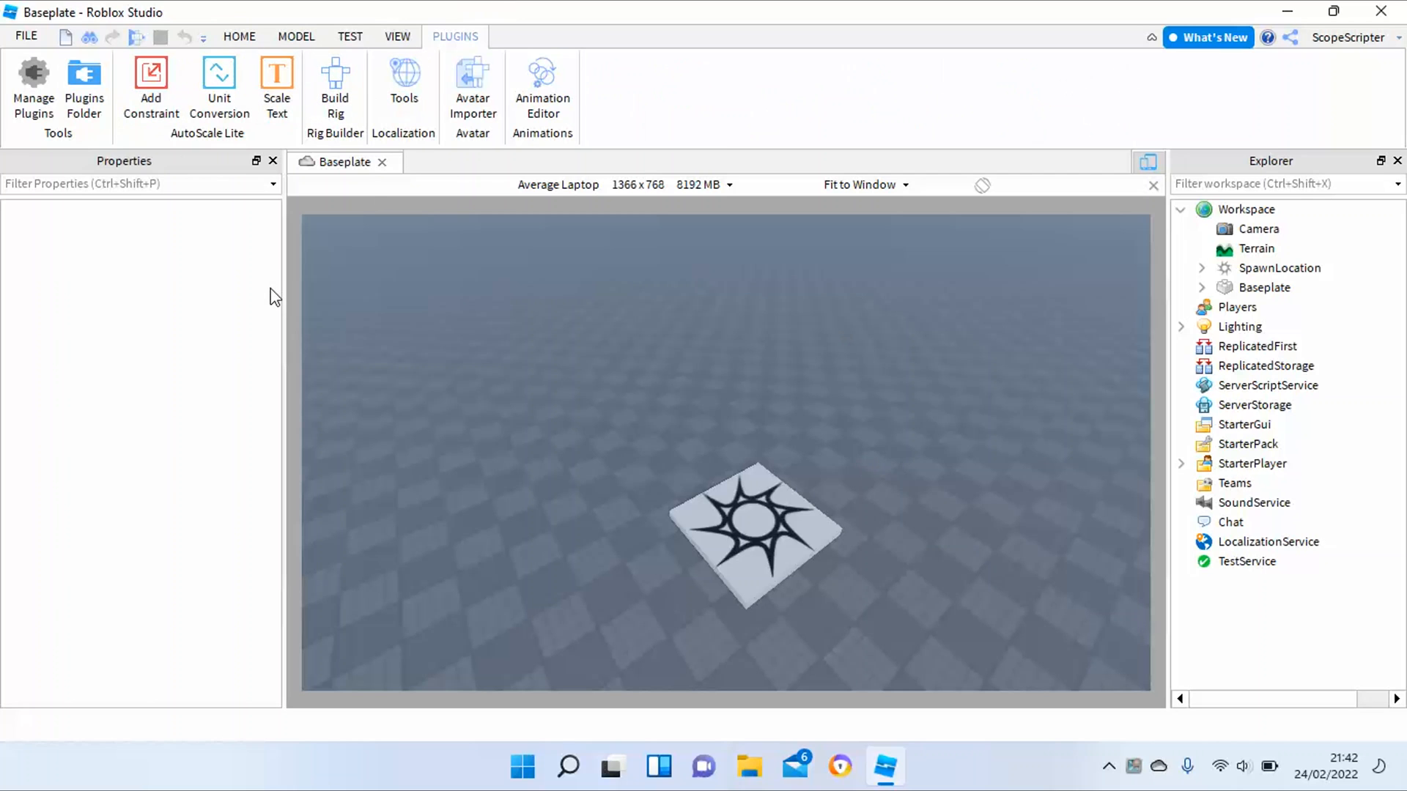
mouse_move(395, 37)
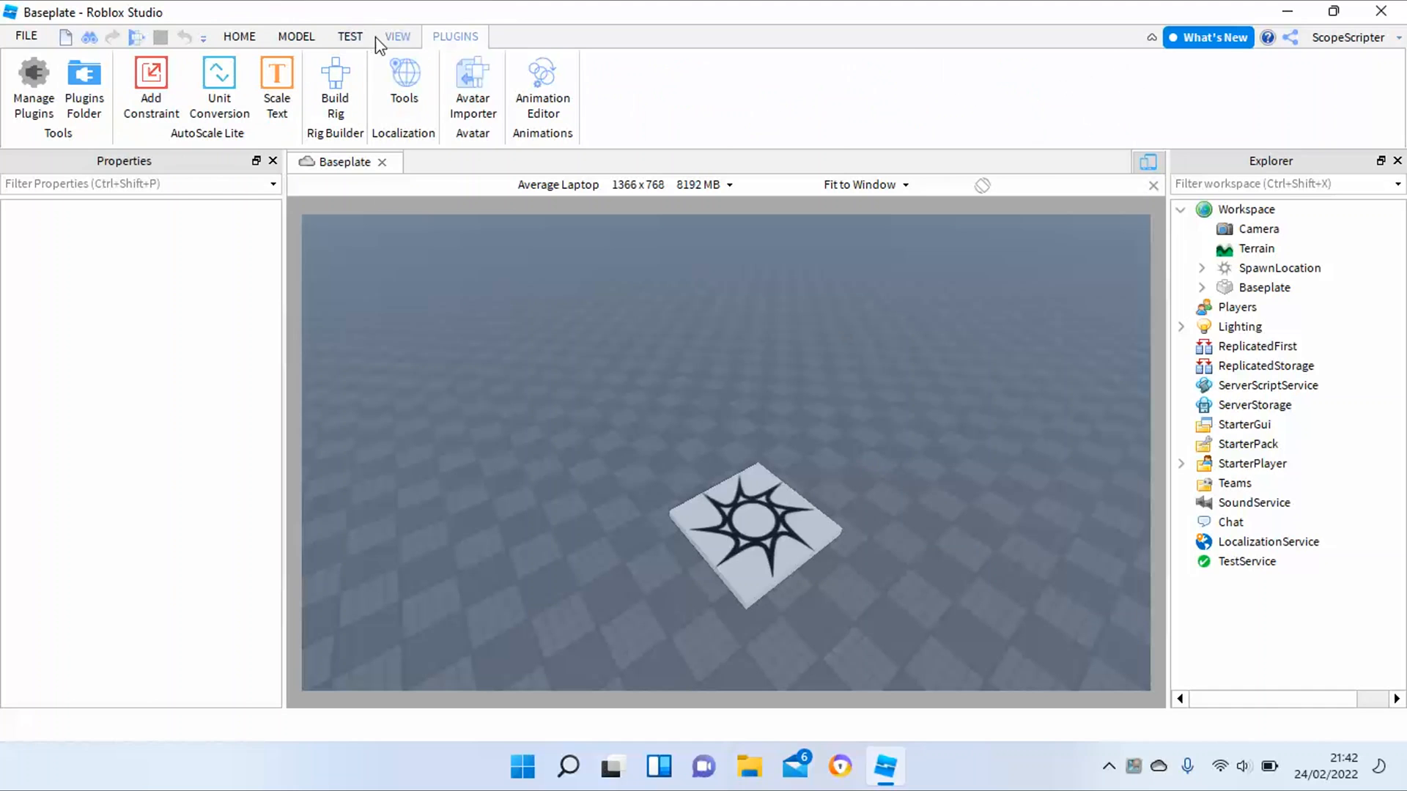
click(397, 36)
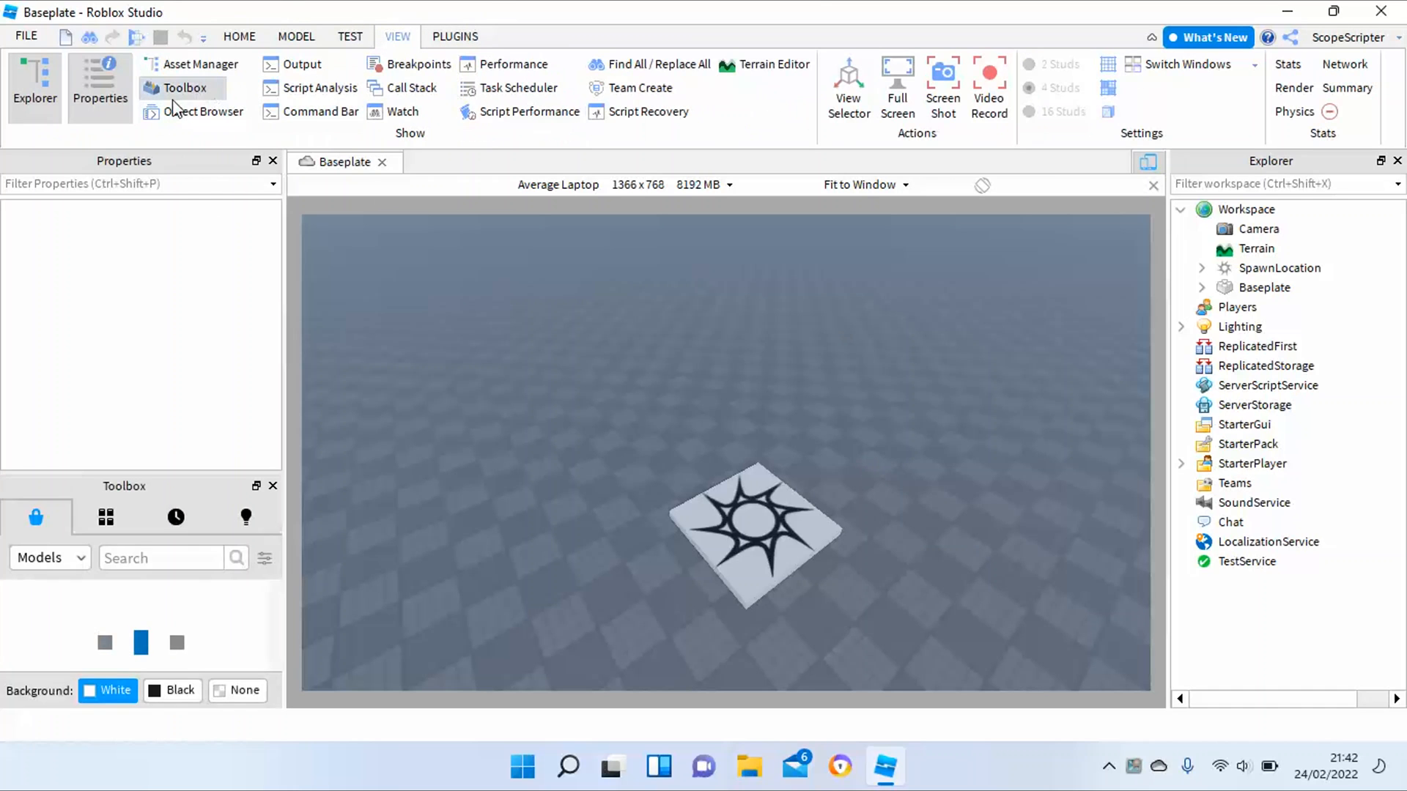
click(185, 88)
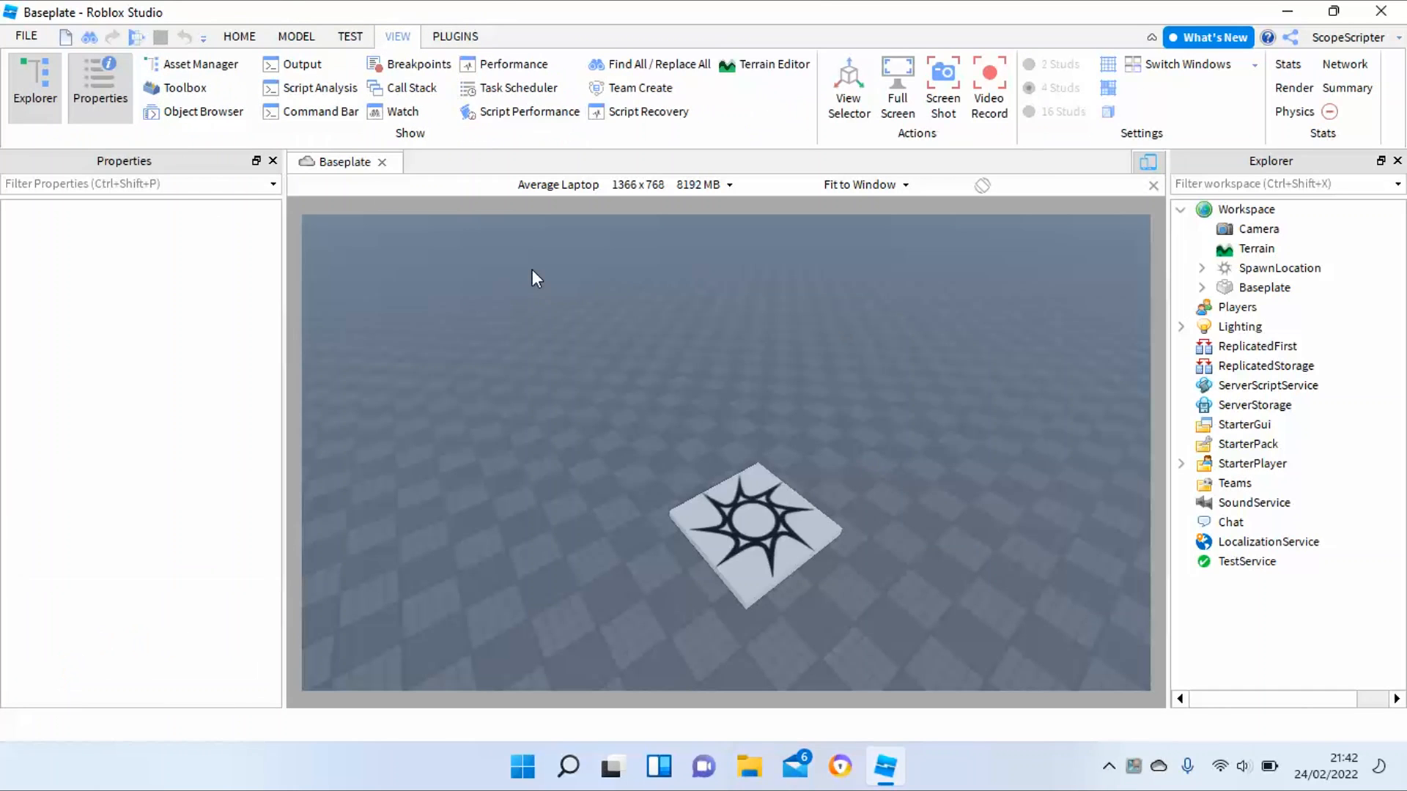
mouse_move(764, 441)
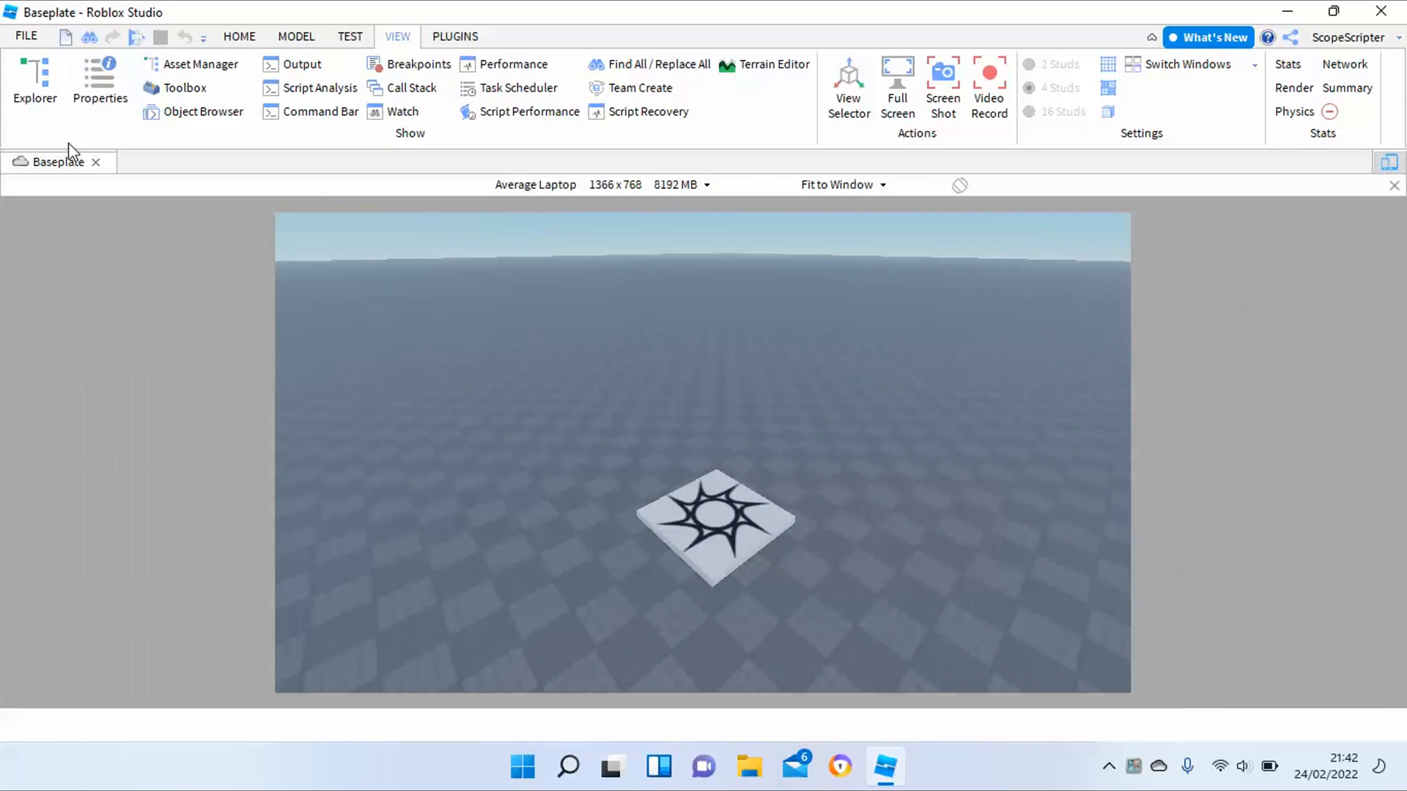
mouse_move(86, 137)
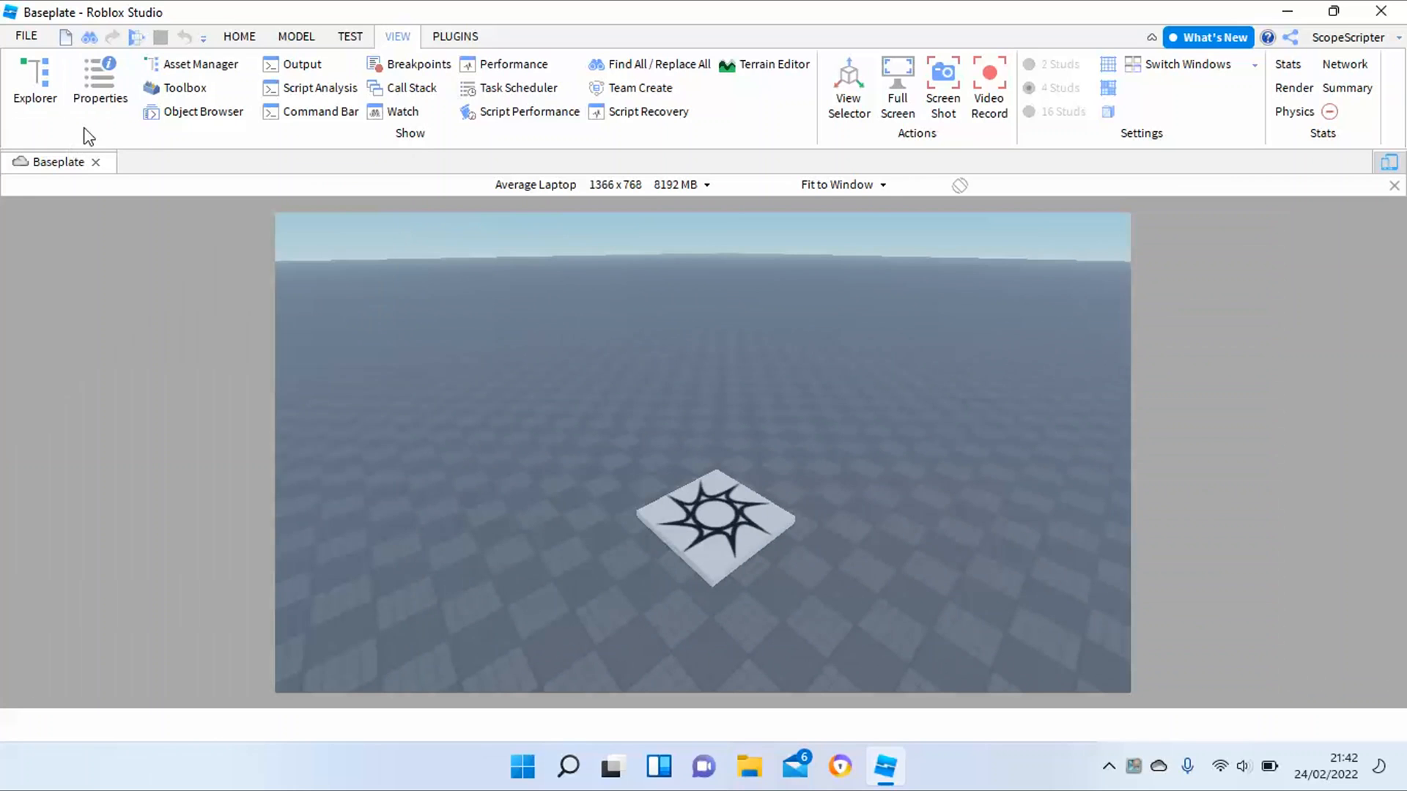
Bring the Properties pane back from the View tab
click(239, 36)
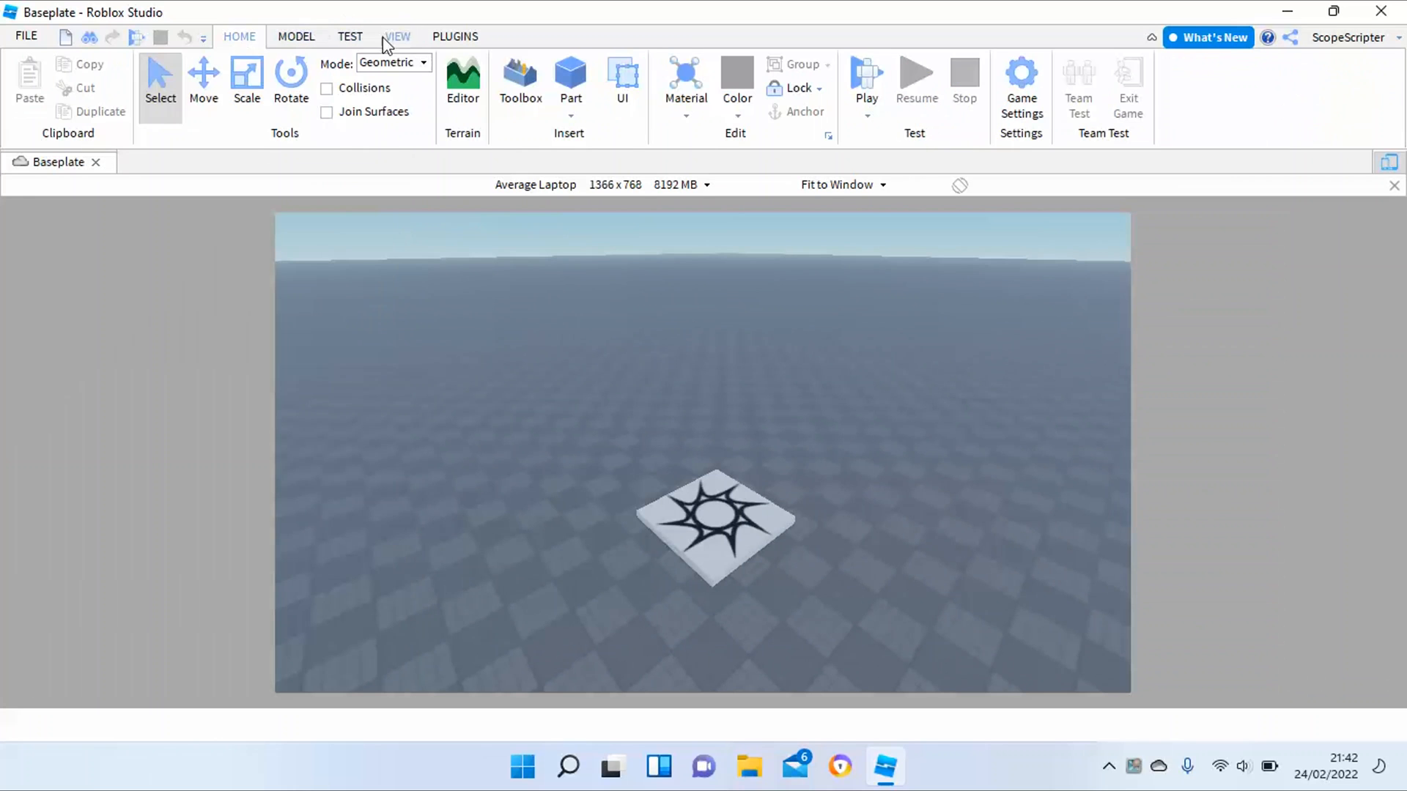
click(397, 37)
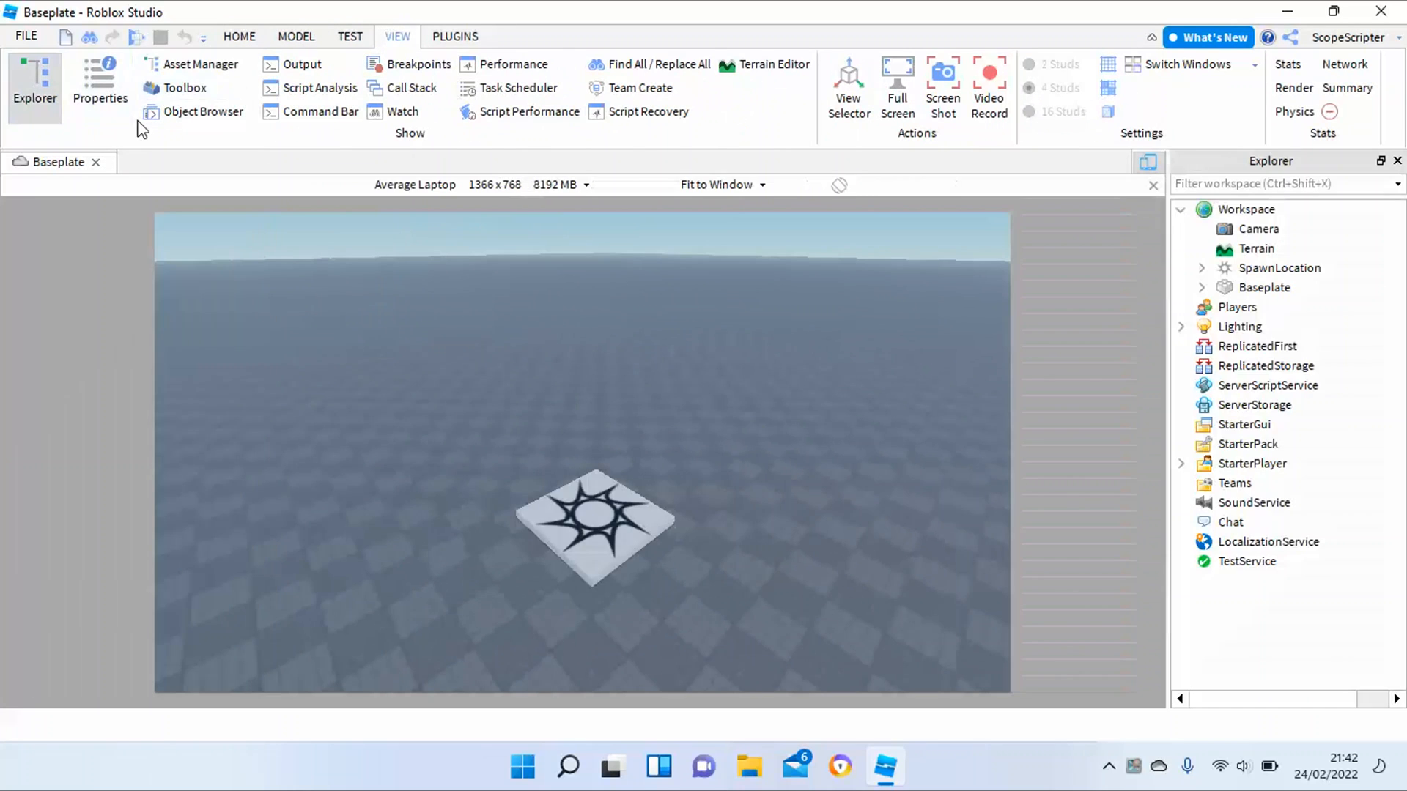
click(99, 80)
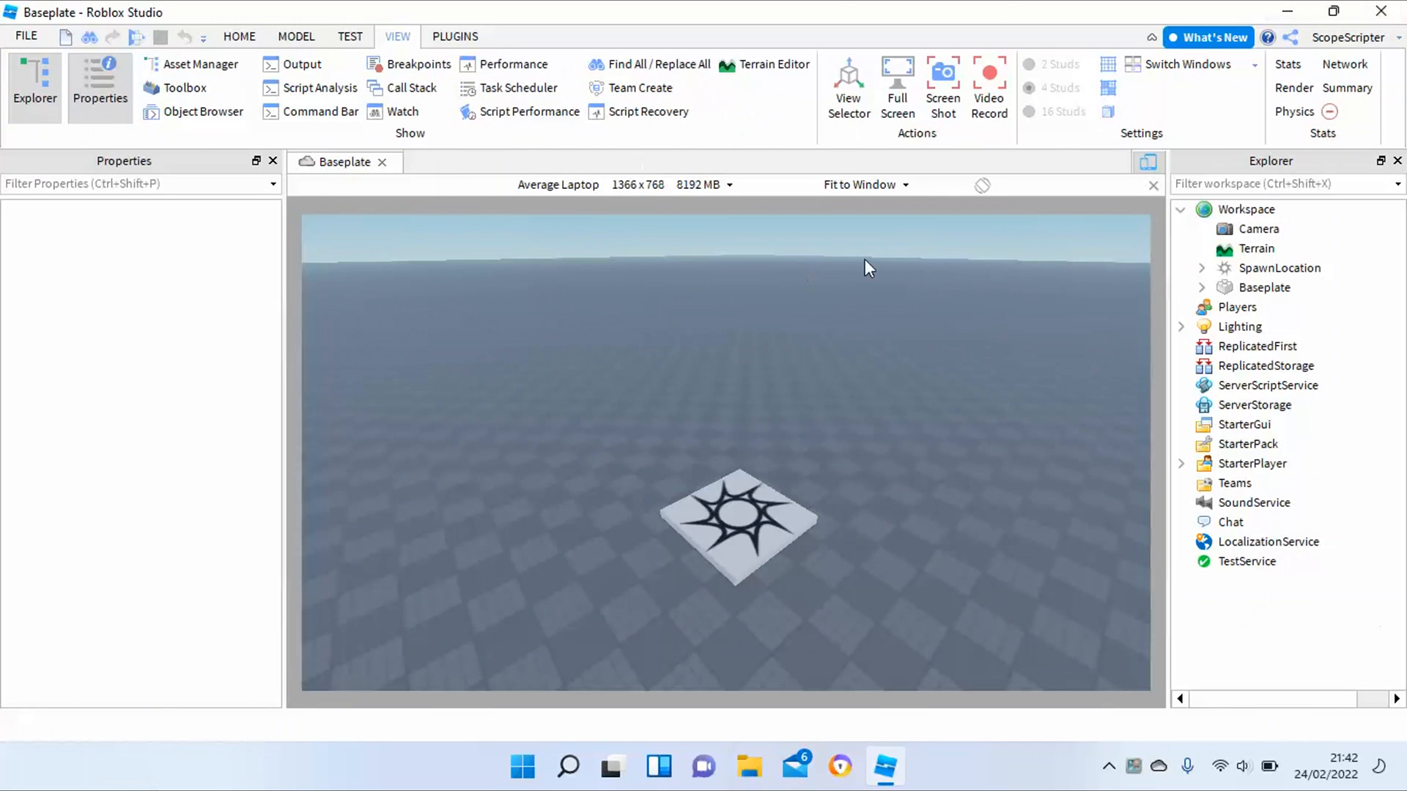
Insert a ScreenGui under StarterGui and bring up its list of insertable objects
click(1244, 425)
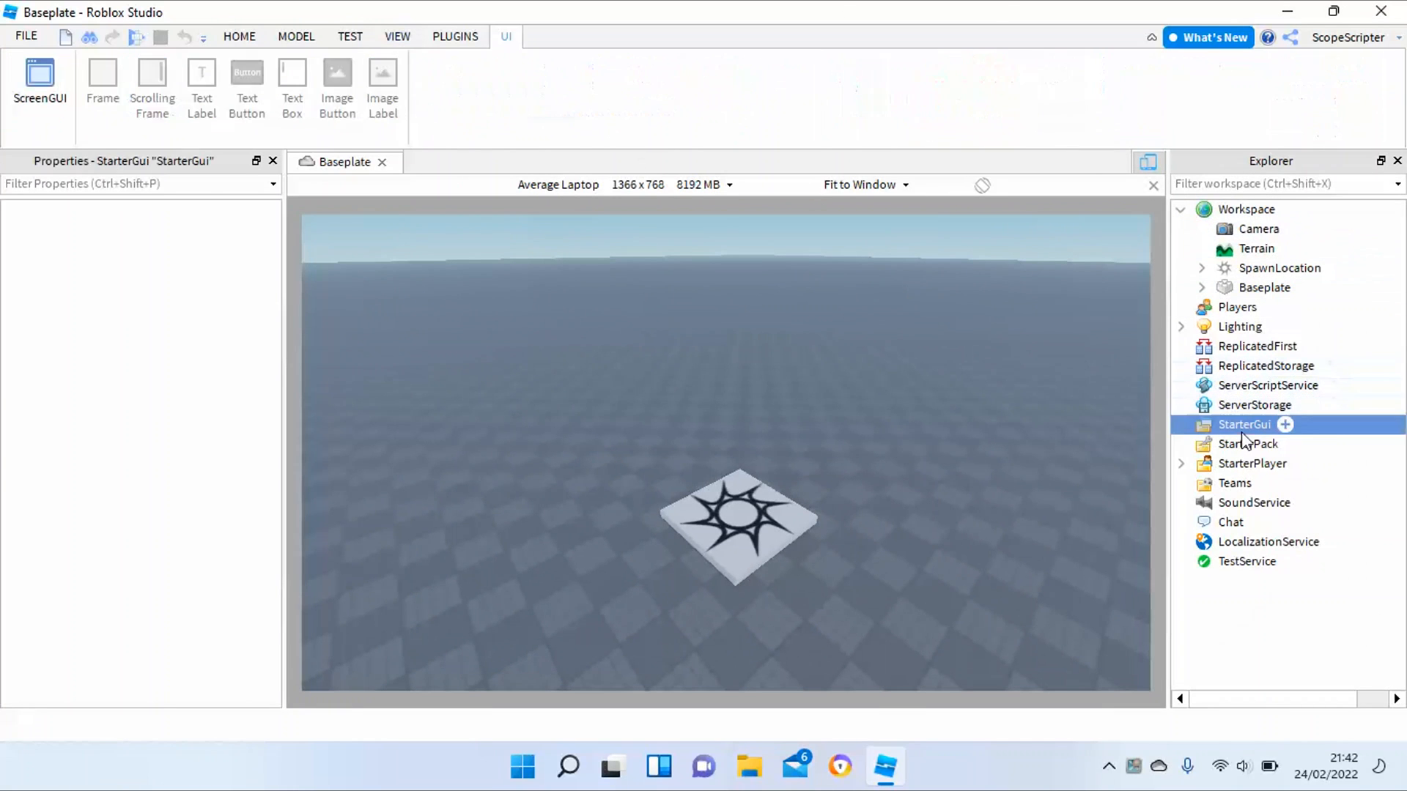
click(1244, 424)
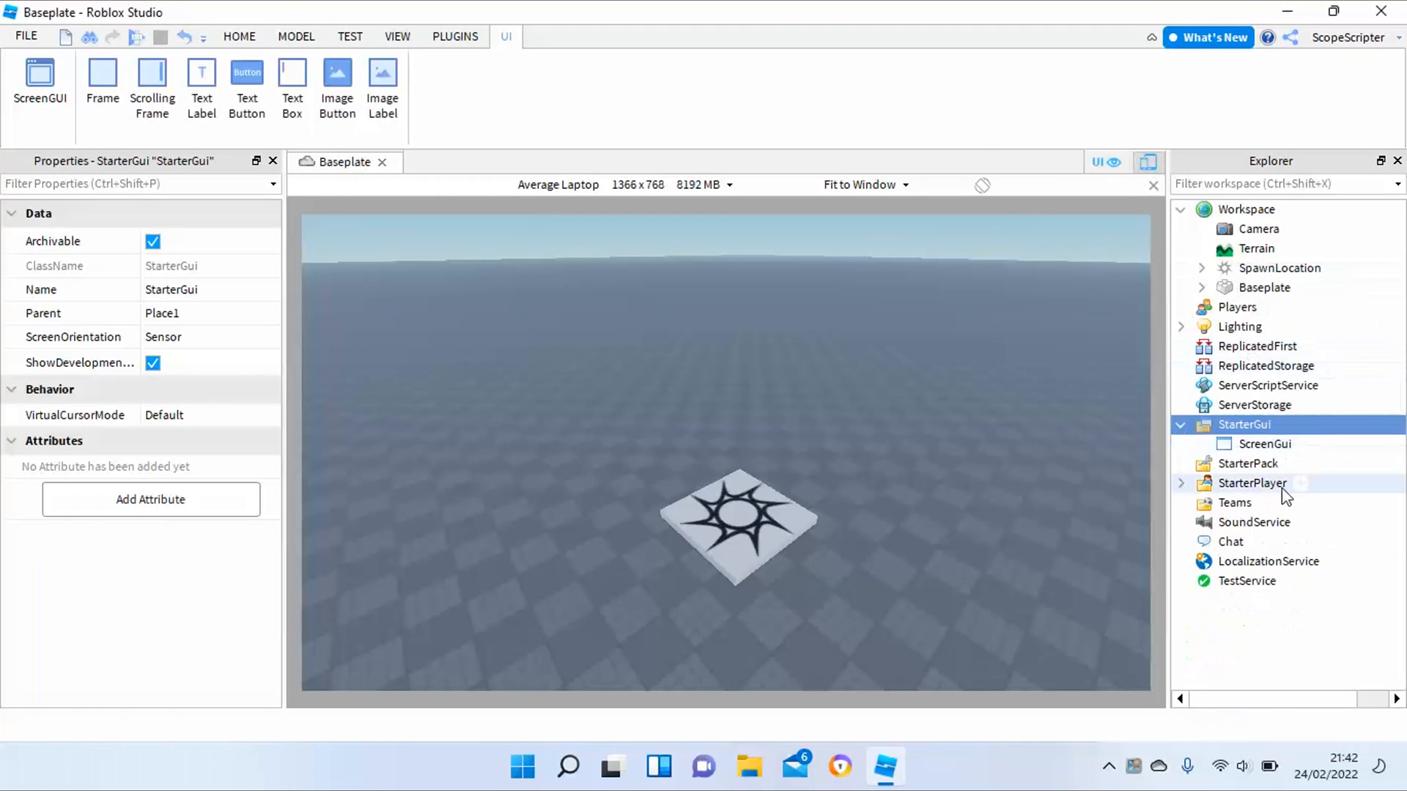
click(1266, 443)
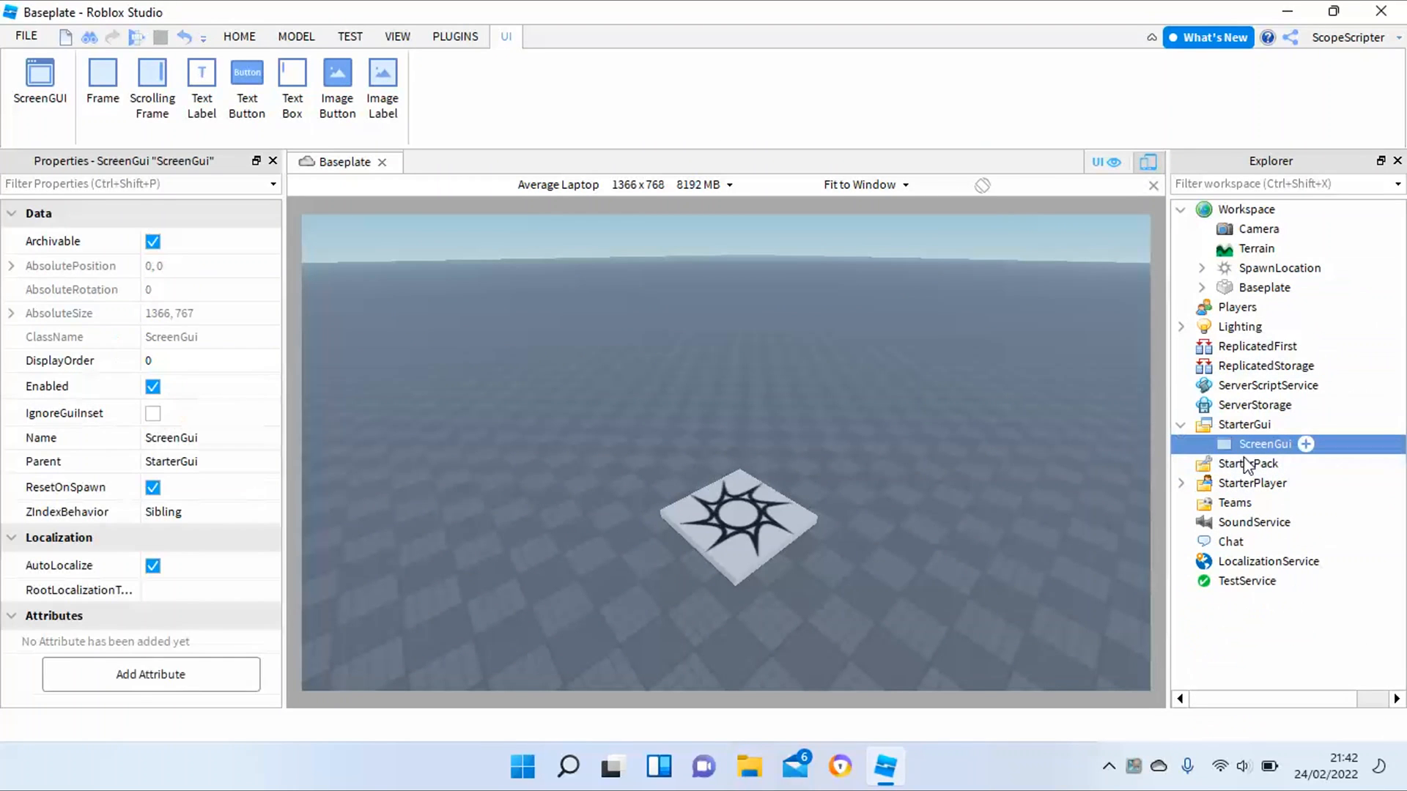
click(1306, 443)
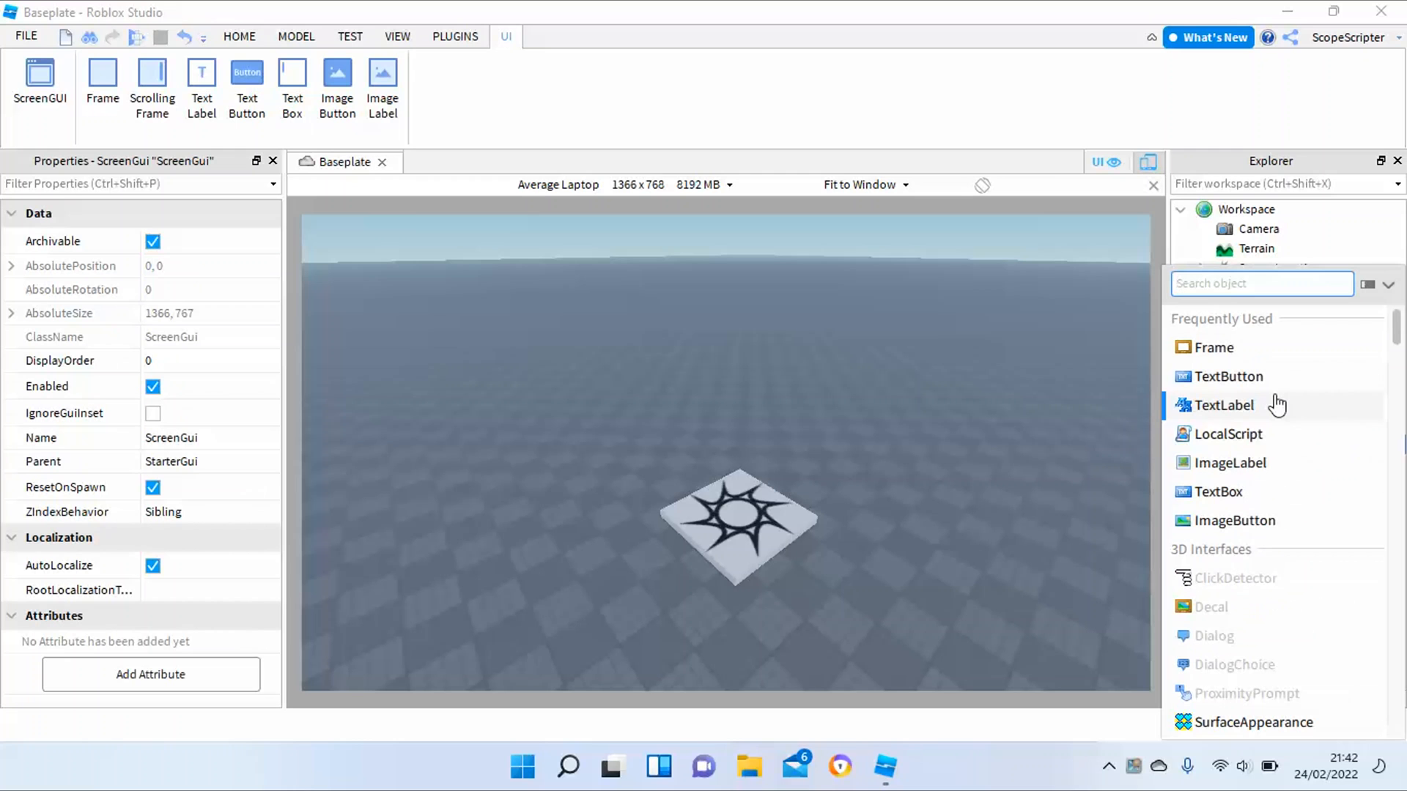
mouse_move(1226, 404)
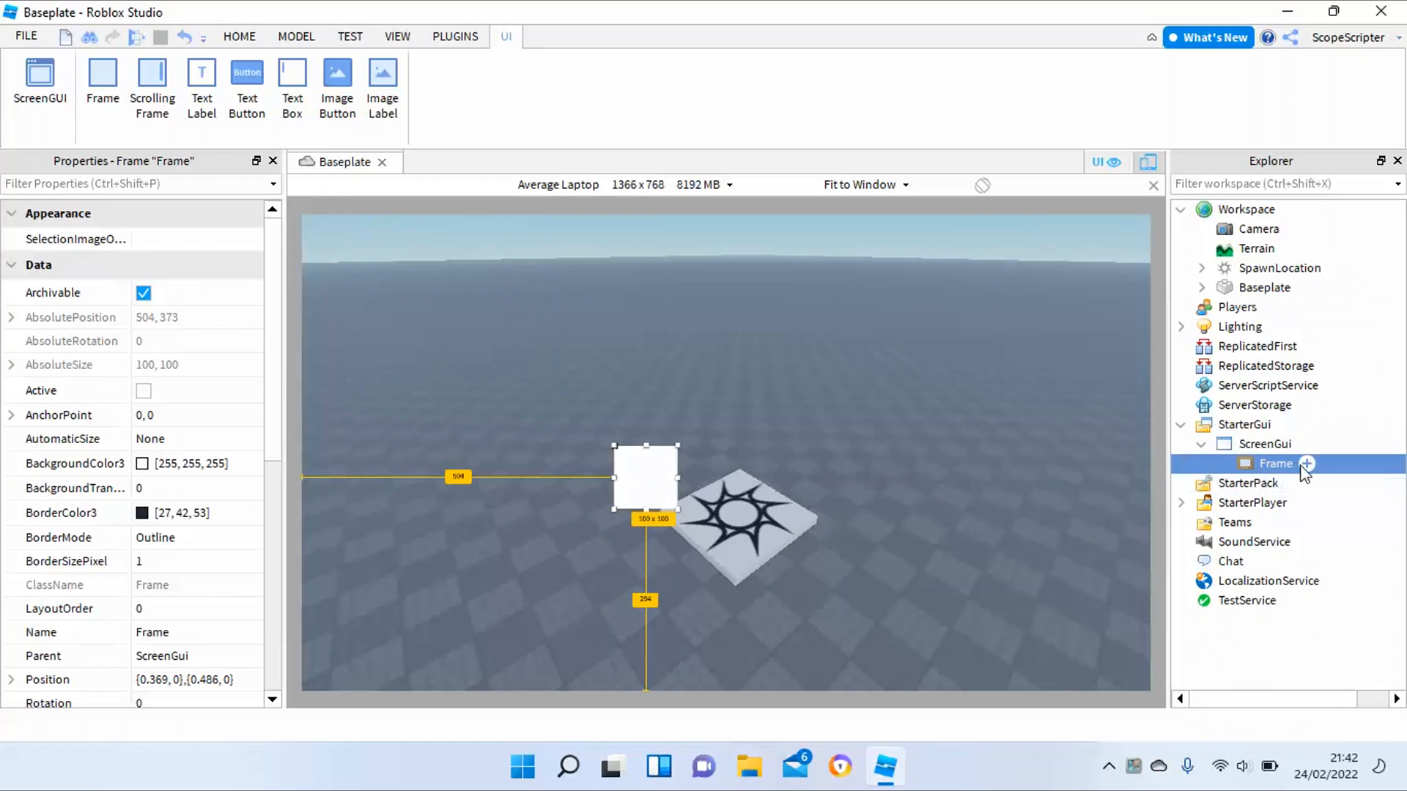
Select the Frame inside the ScreenGui, then drag it lower right and enlarge it
click(1307, 464)
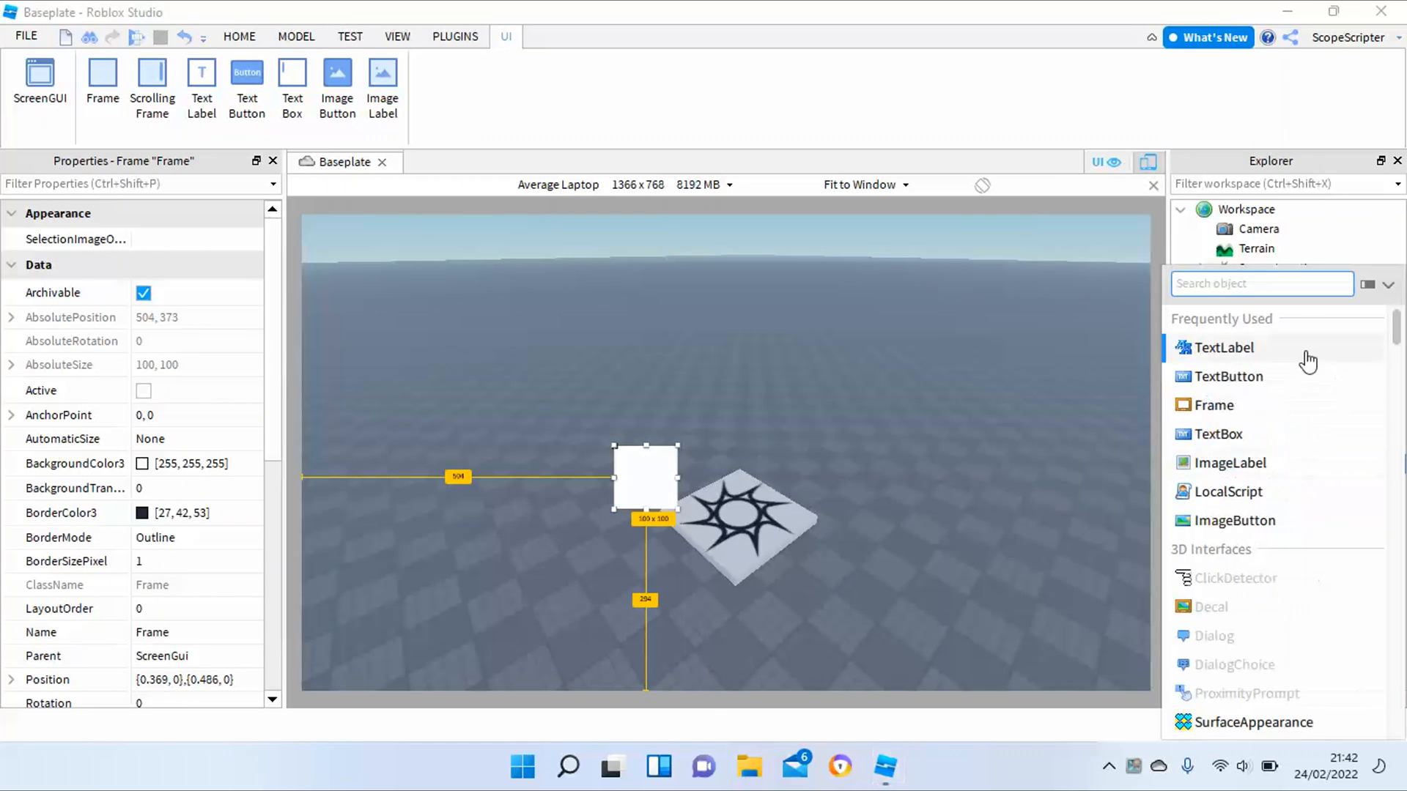
click(1222, 347)
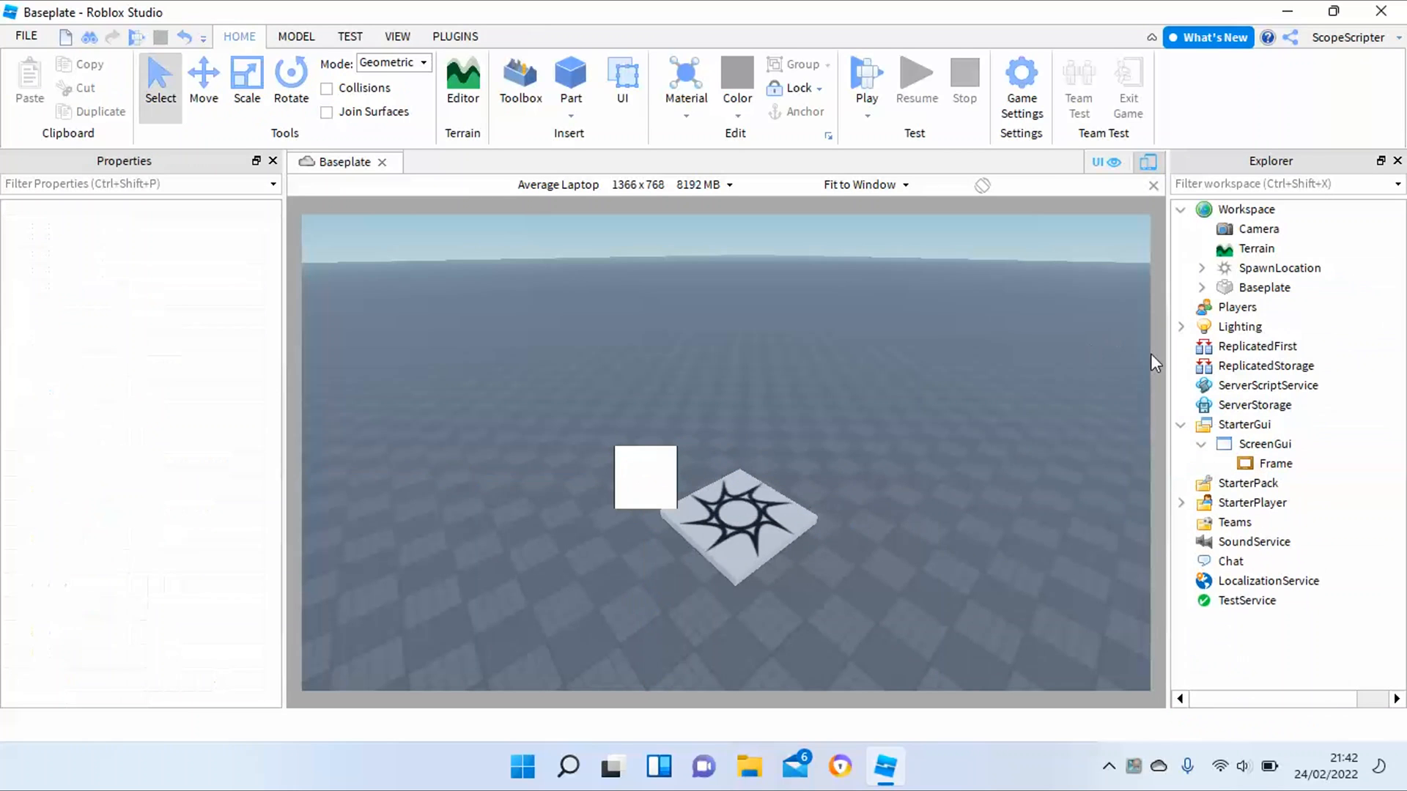
click(1274, 463)
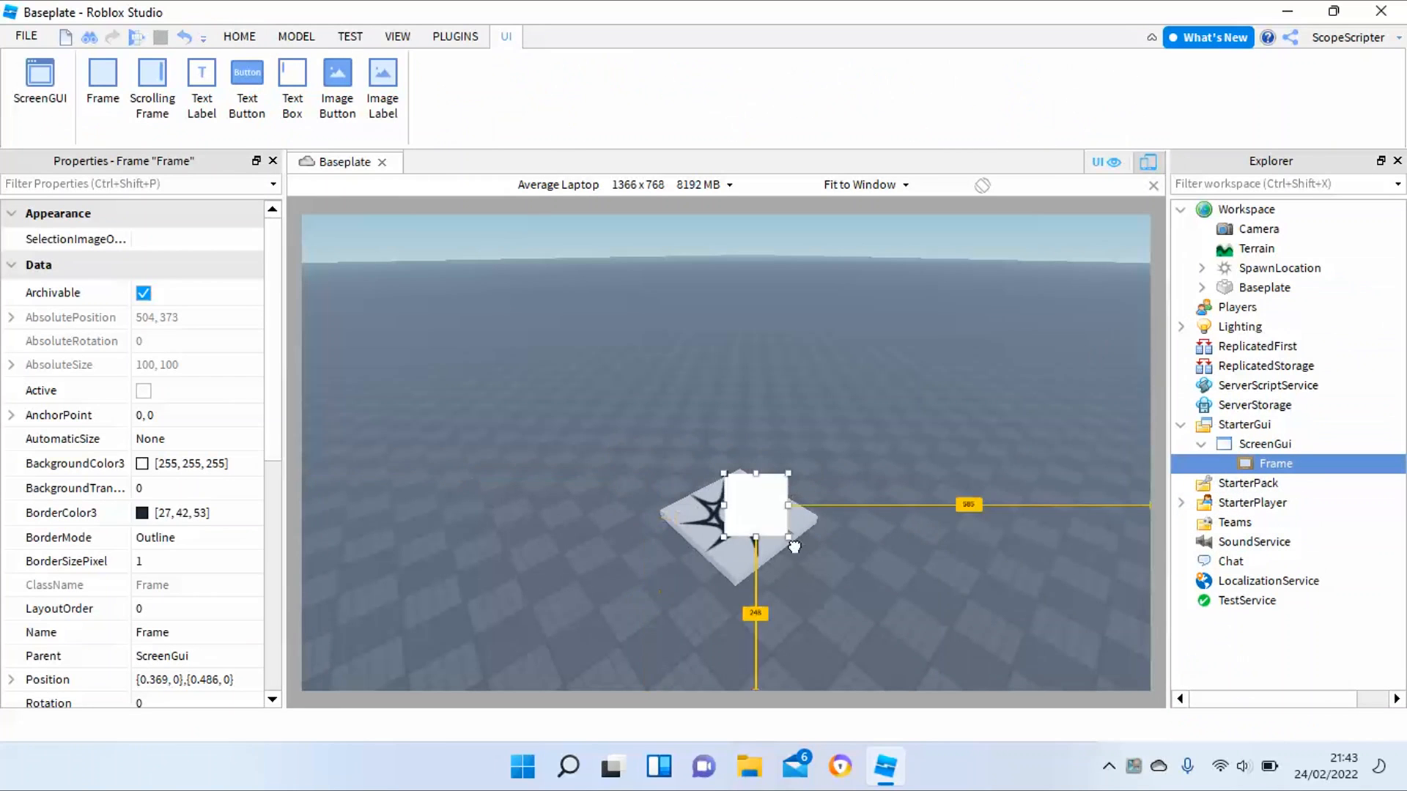
drag(756, 504, 931, 606)
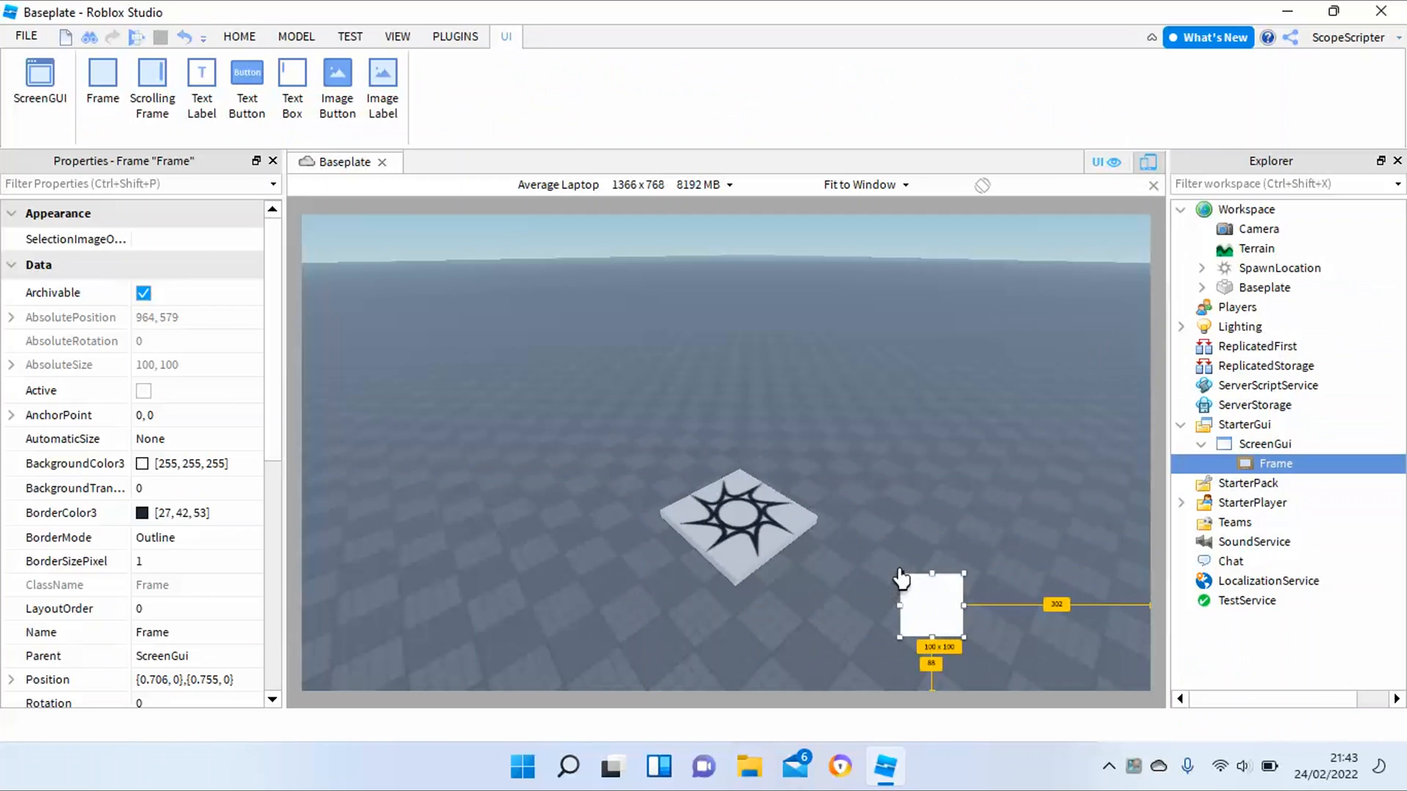
drag(900, 574, 716, 402)
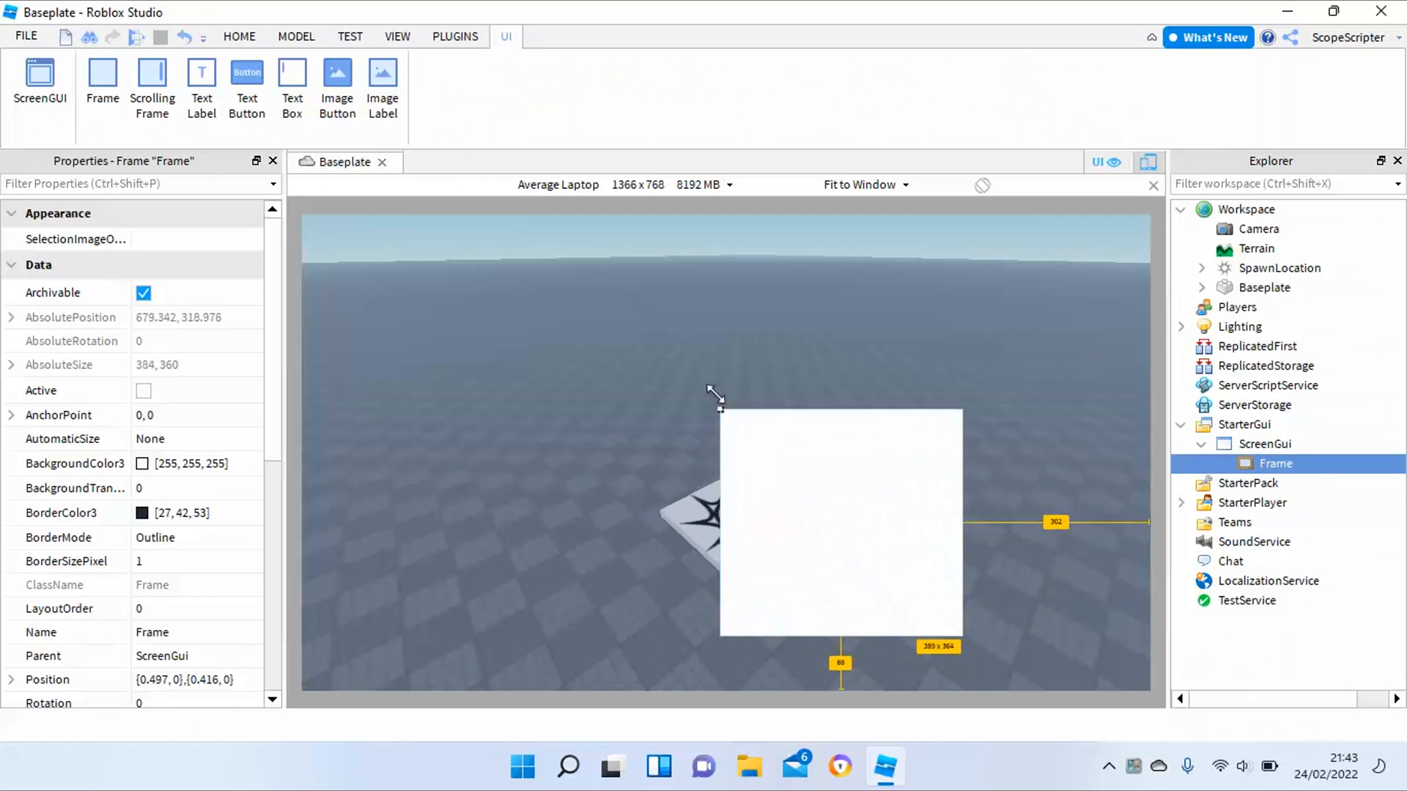
drag(715, 404, 550, 281)
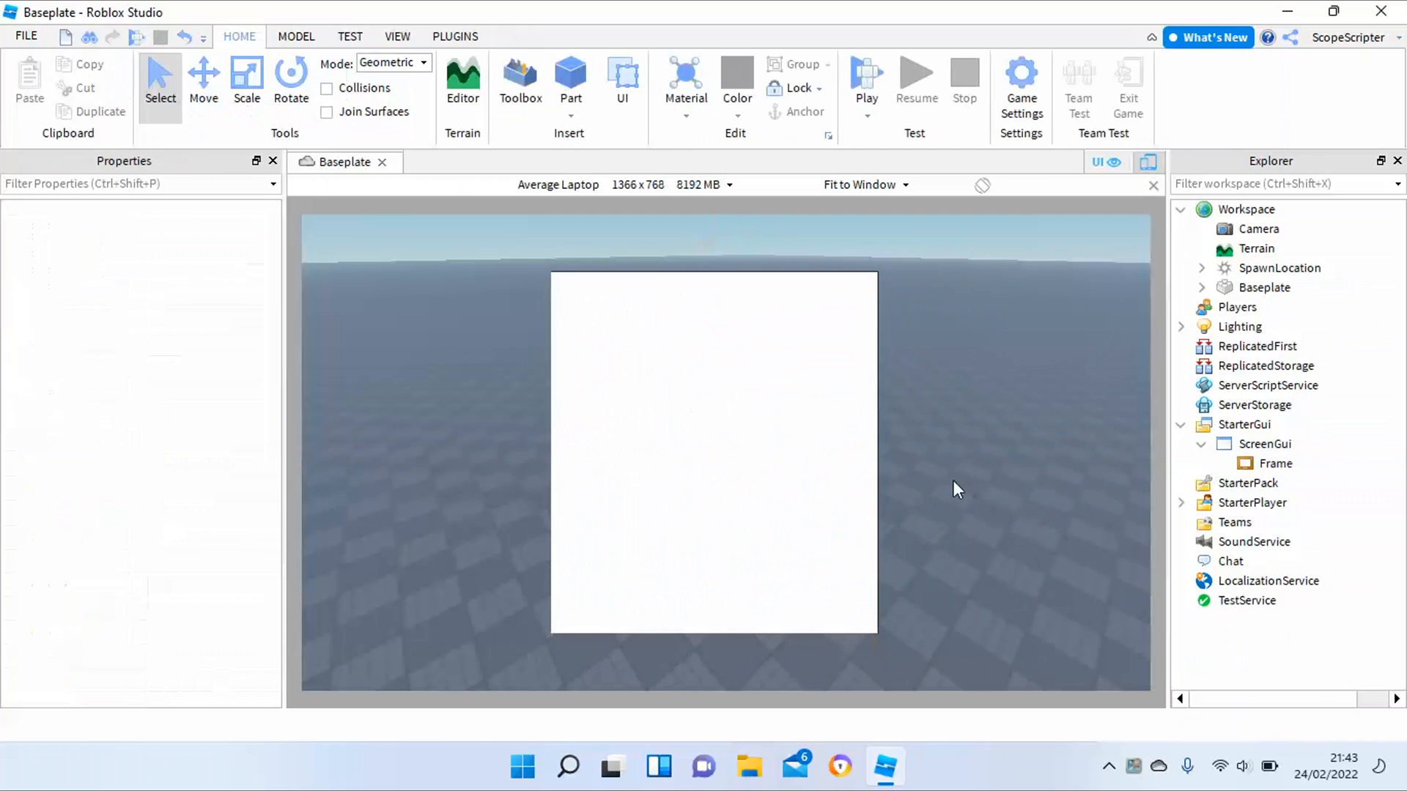
Switch to the Plugins tab and select the white Frame to show its properties
click(455, 37)
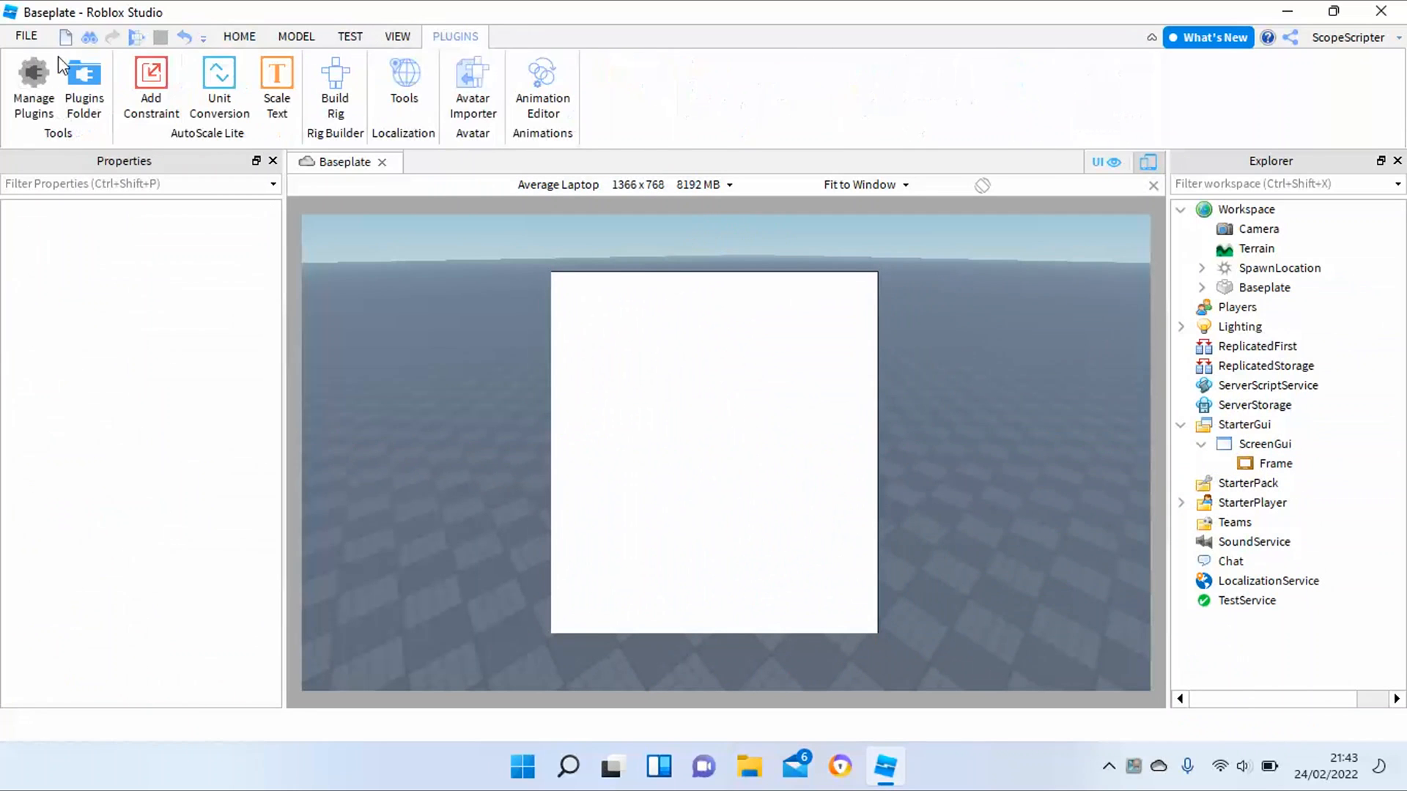
click(33, 85)
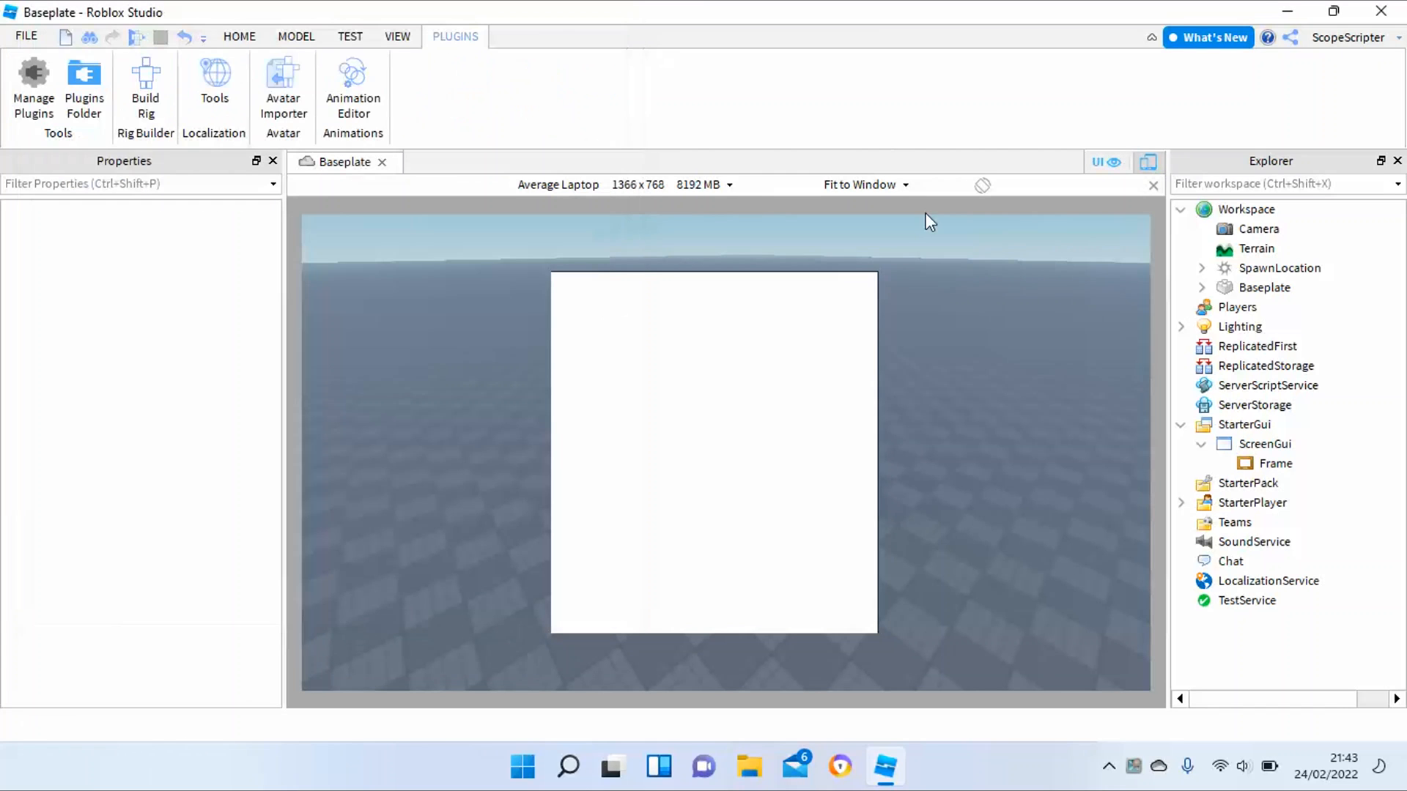
mouse_move(255, 56)
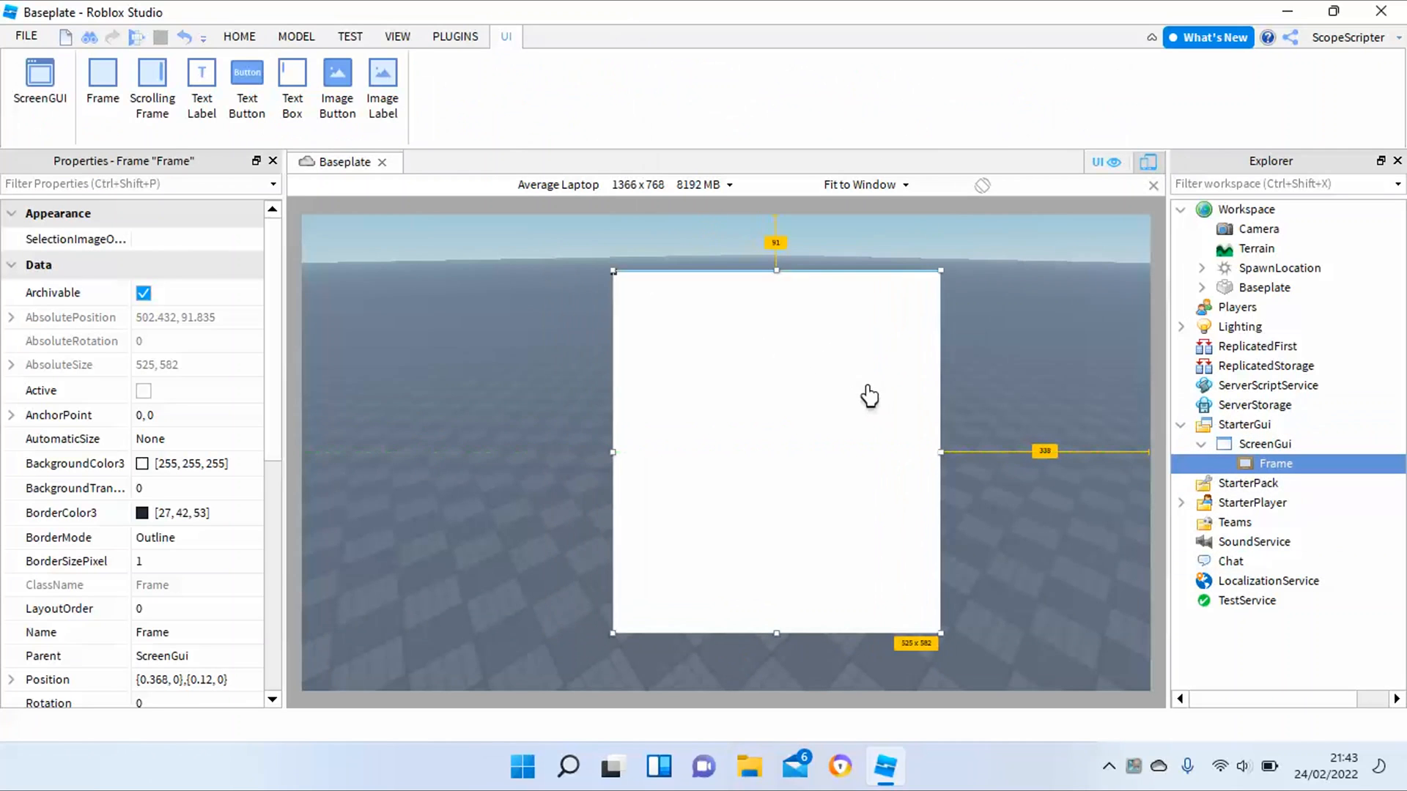
mouse_move(1247, 483)
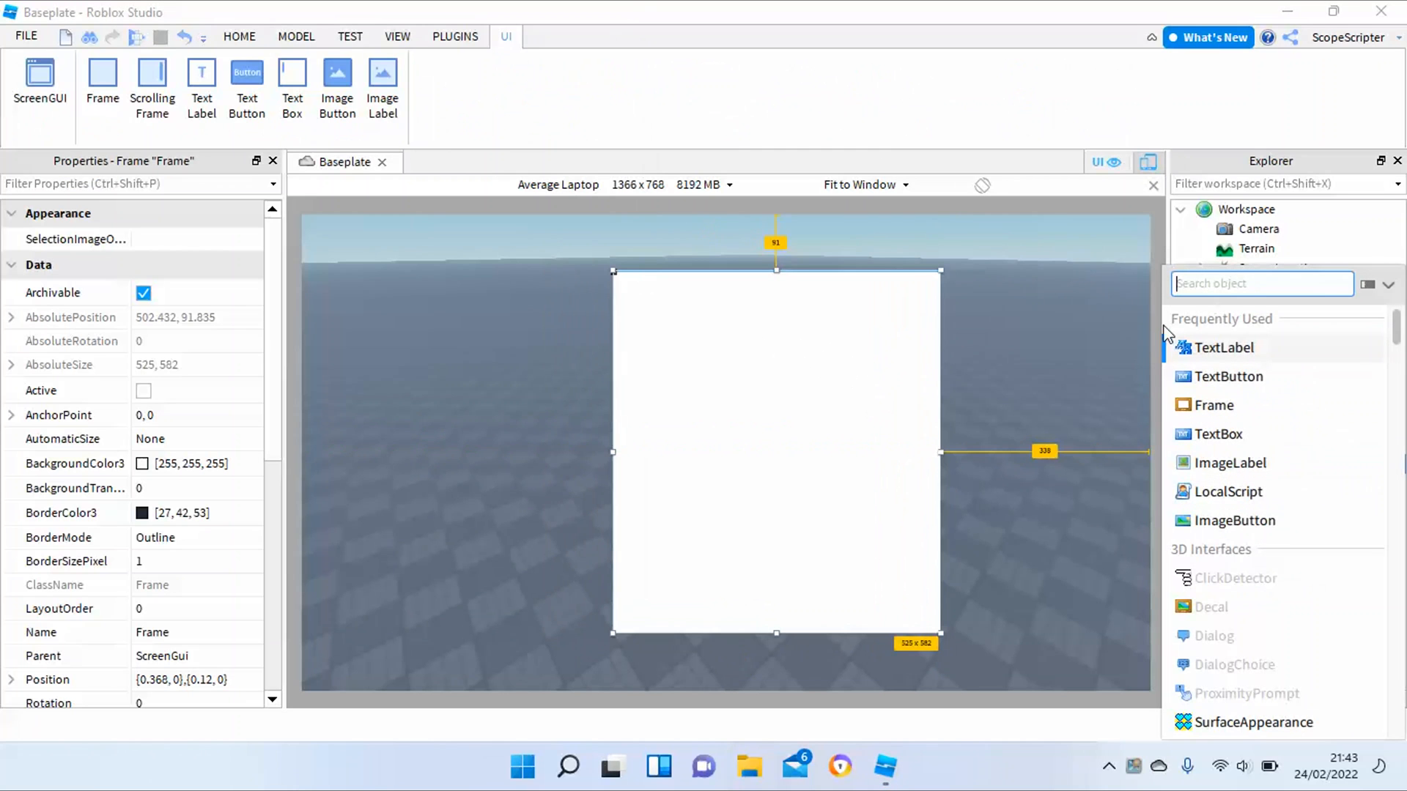
Search 'ui' to insert a UICorner into the Frame, nudge the Frame left, and deselect
text(uicorner)
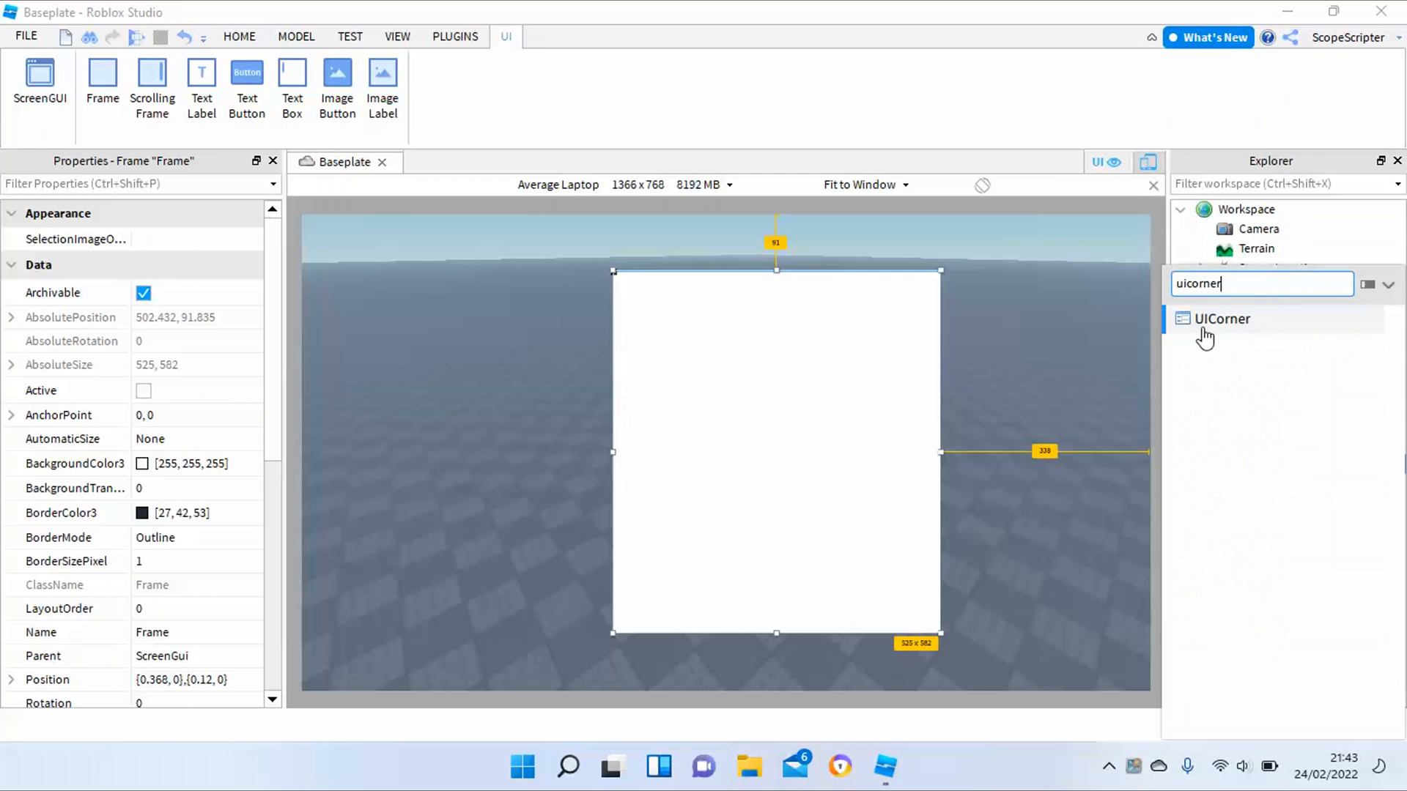
click(1221, 319)
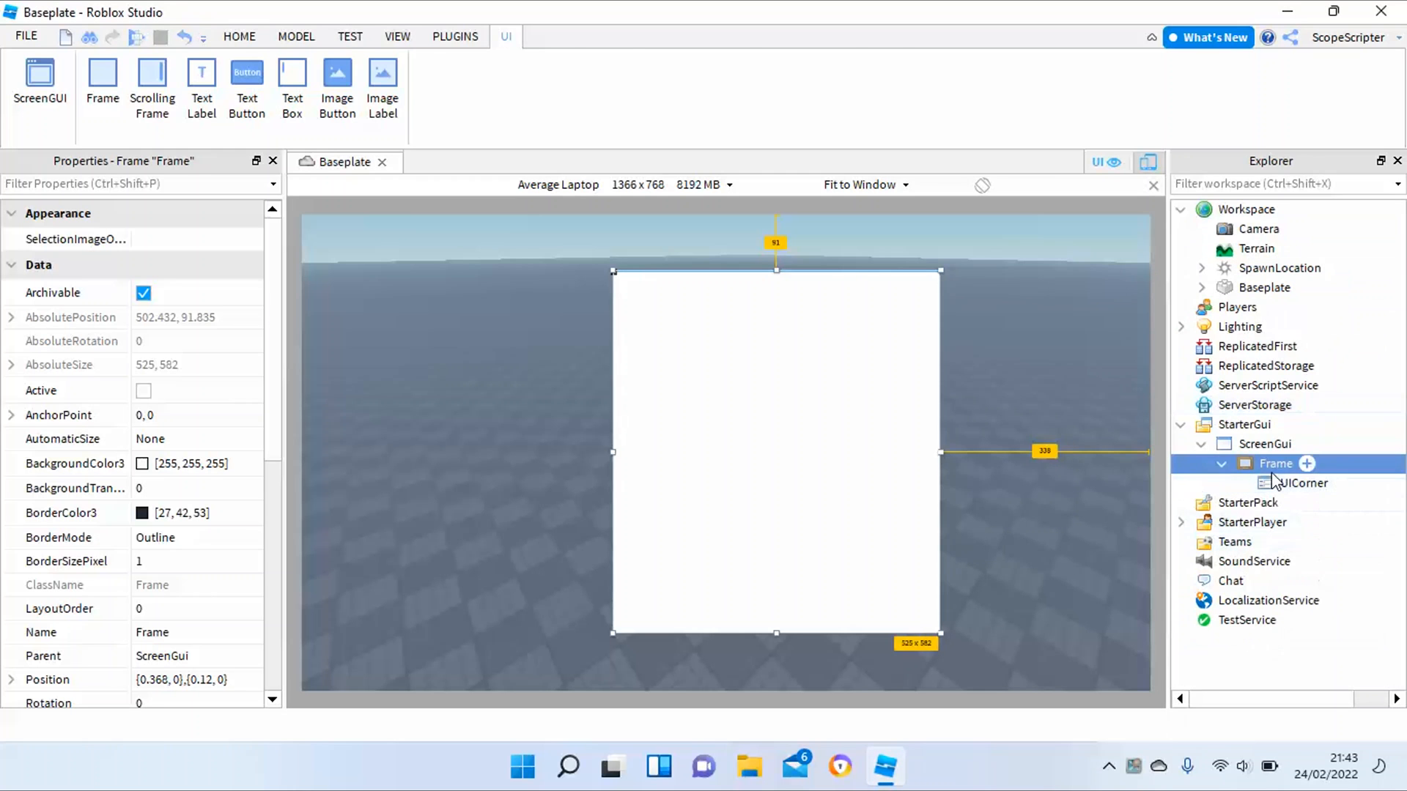
click(1307, 483)
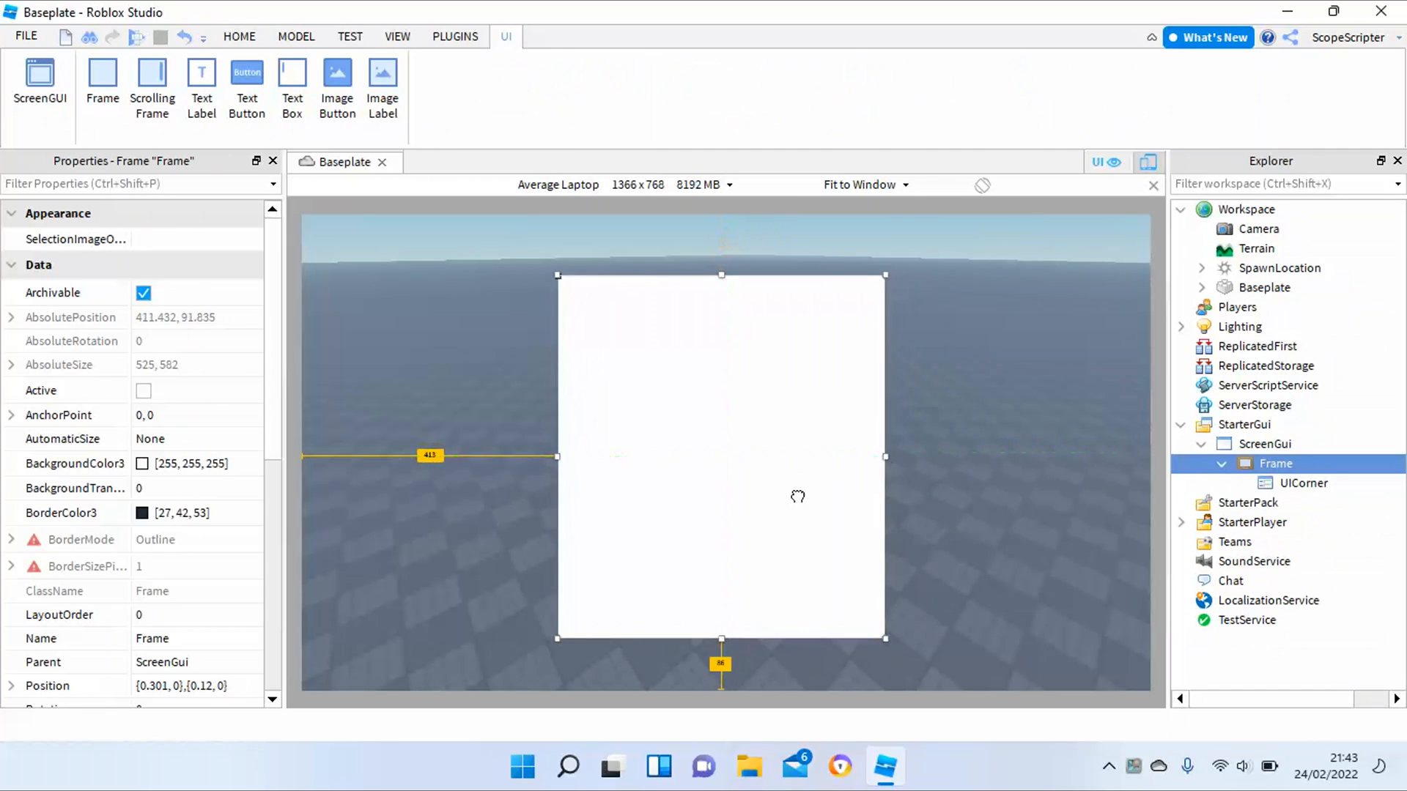
click(239, 37)
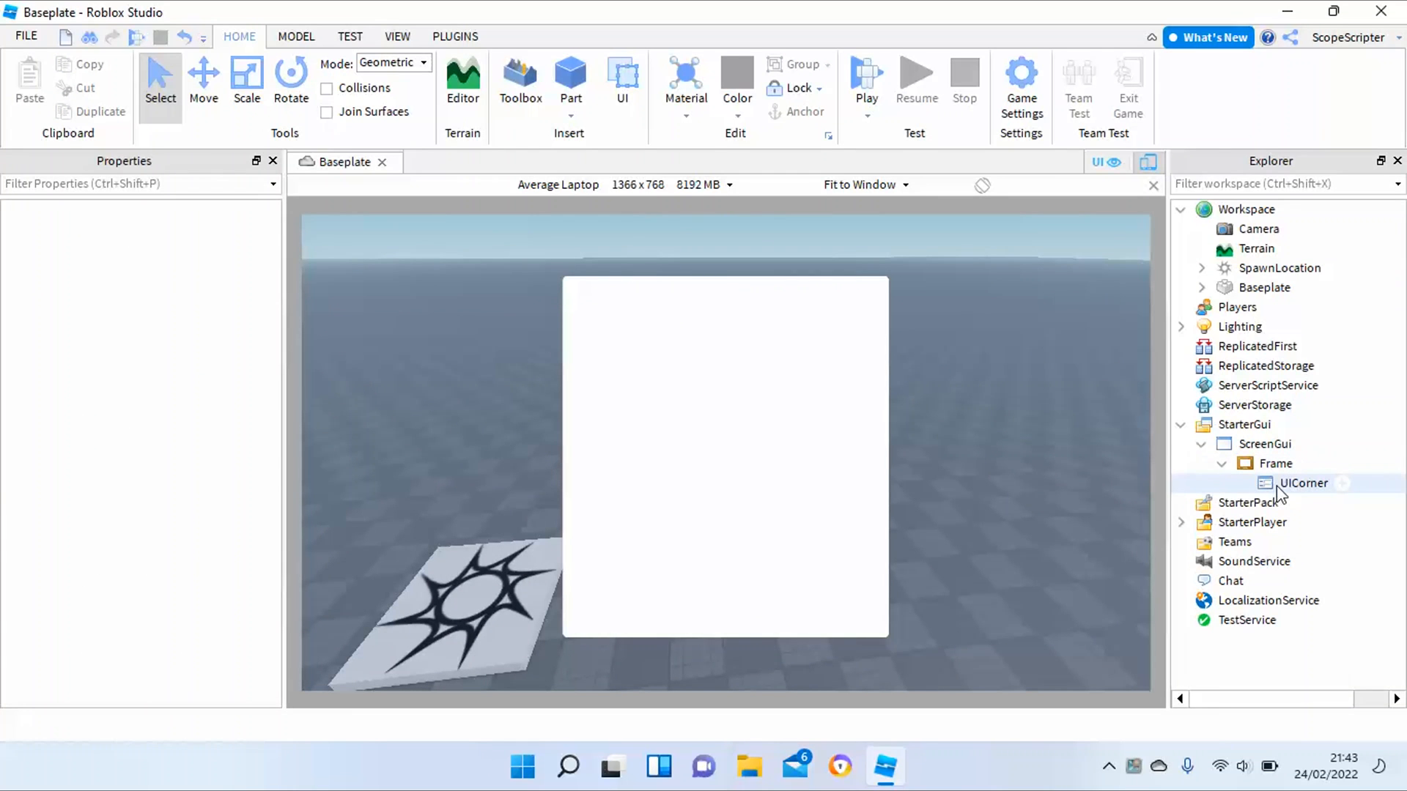
Raise the UICorner's CornerRadius to a very large value, making the Frame nearly oval
click(1304, 483)
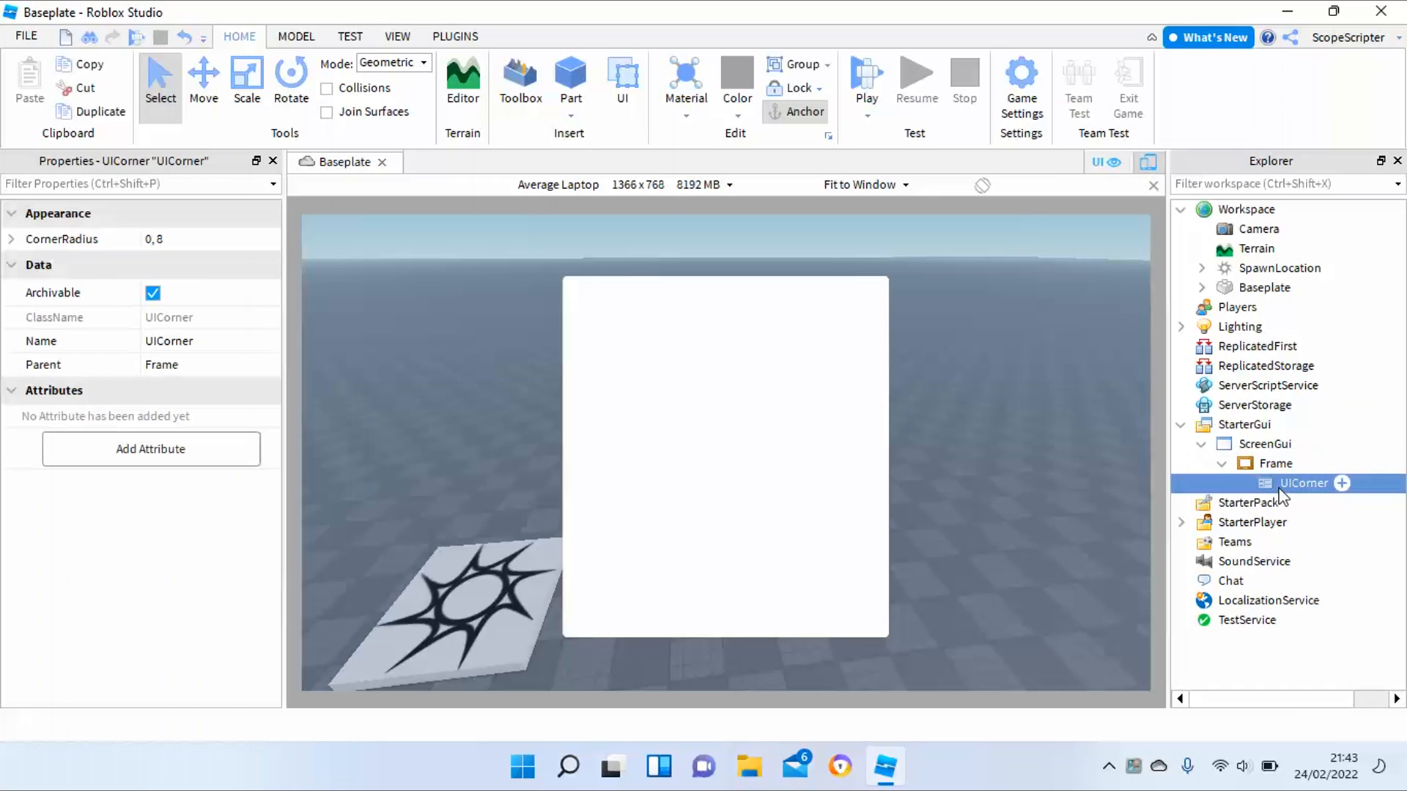
mouse_move(971, 514)
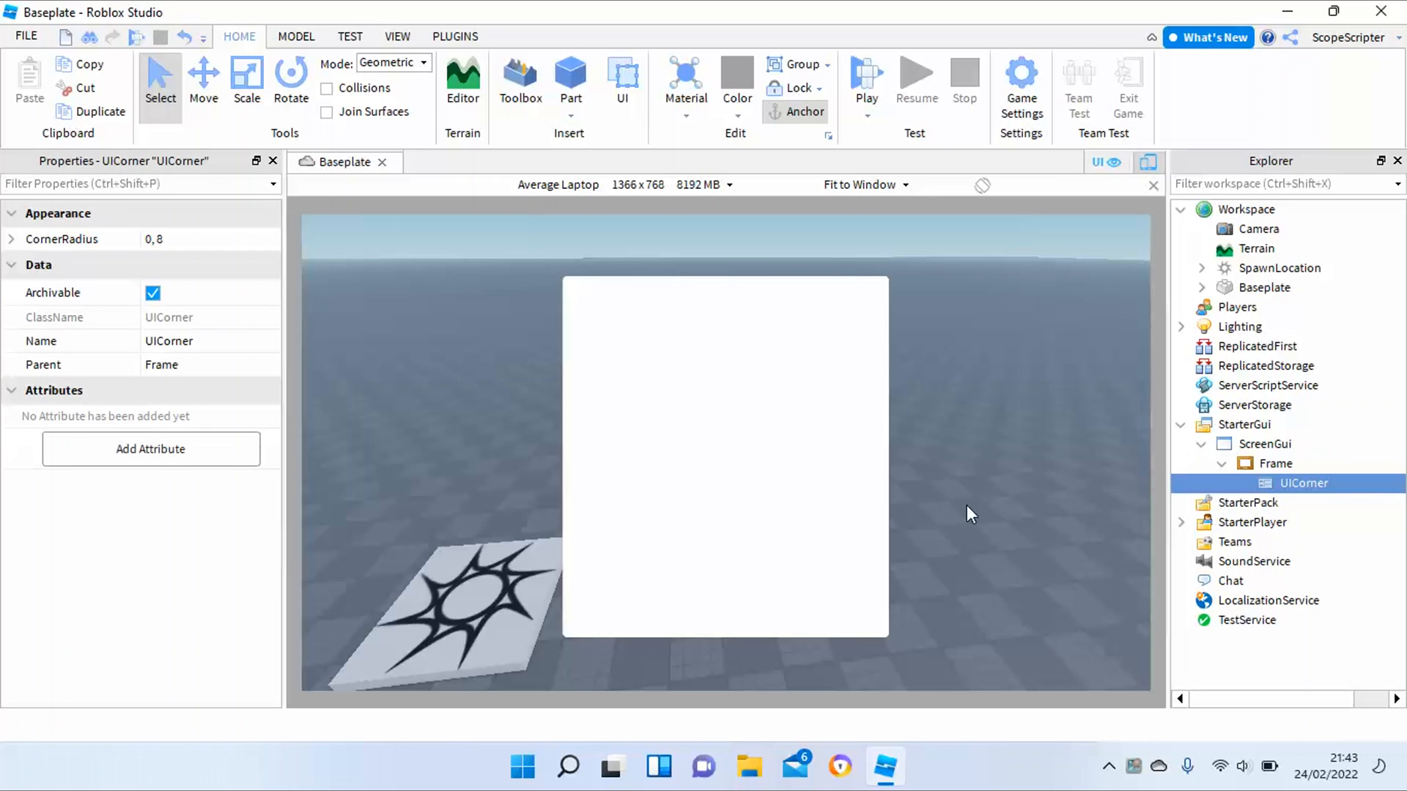
mouse_move(167, 257)
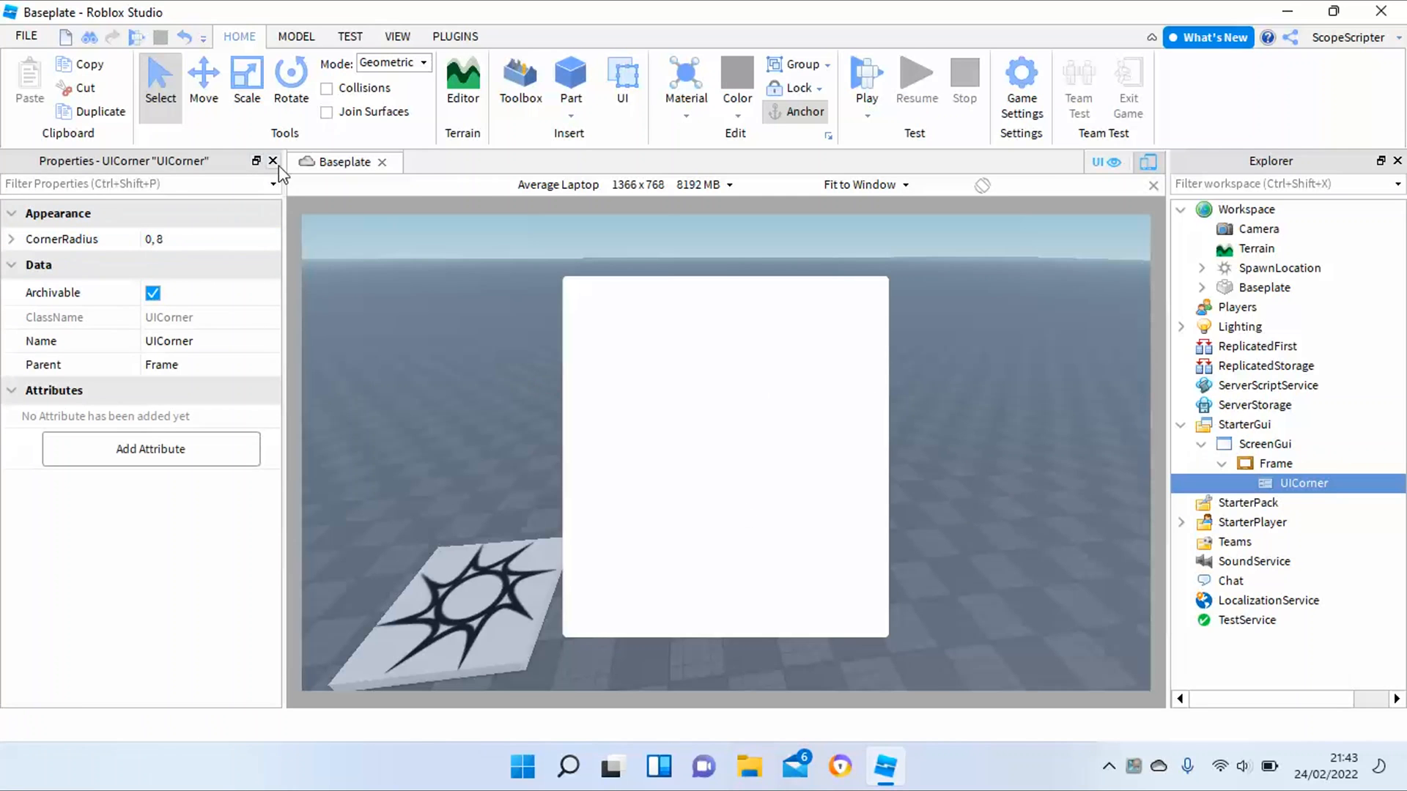
click(397, 36)
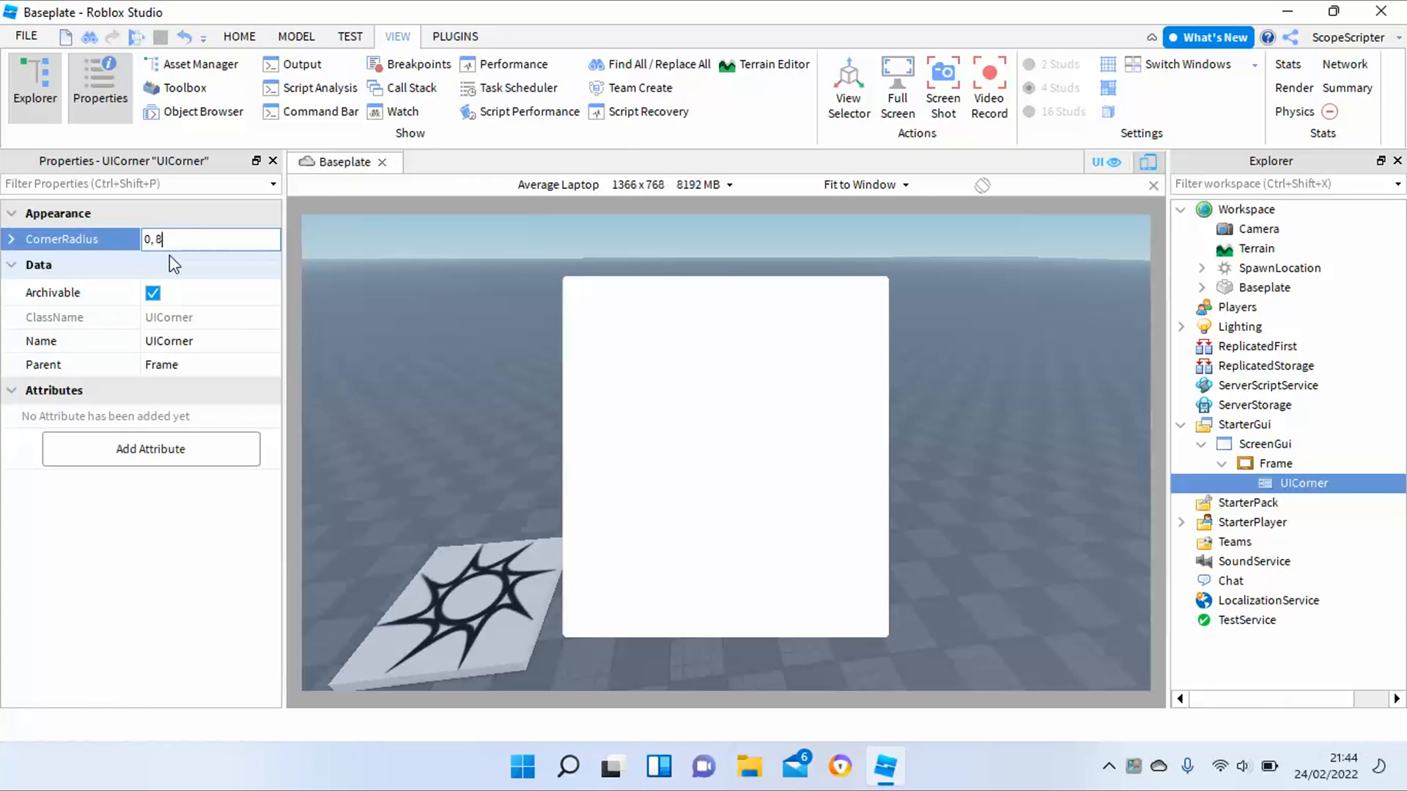
key(Backspace)
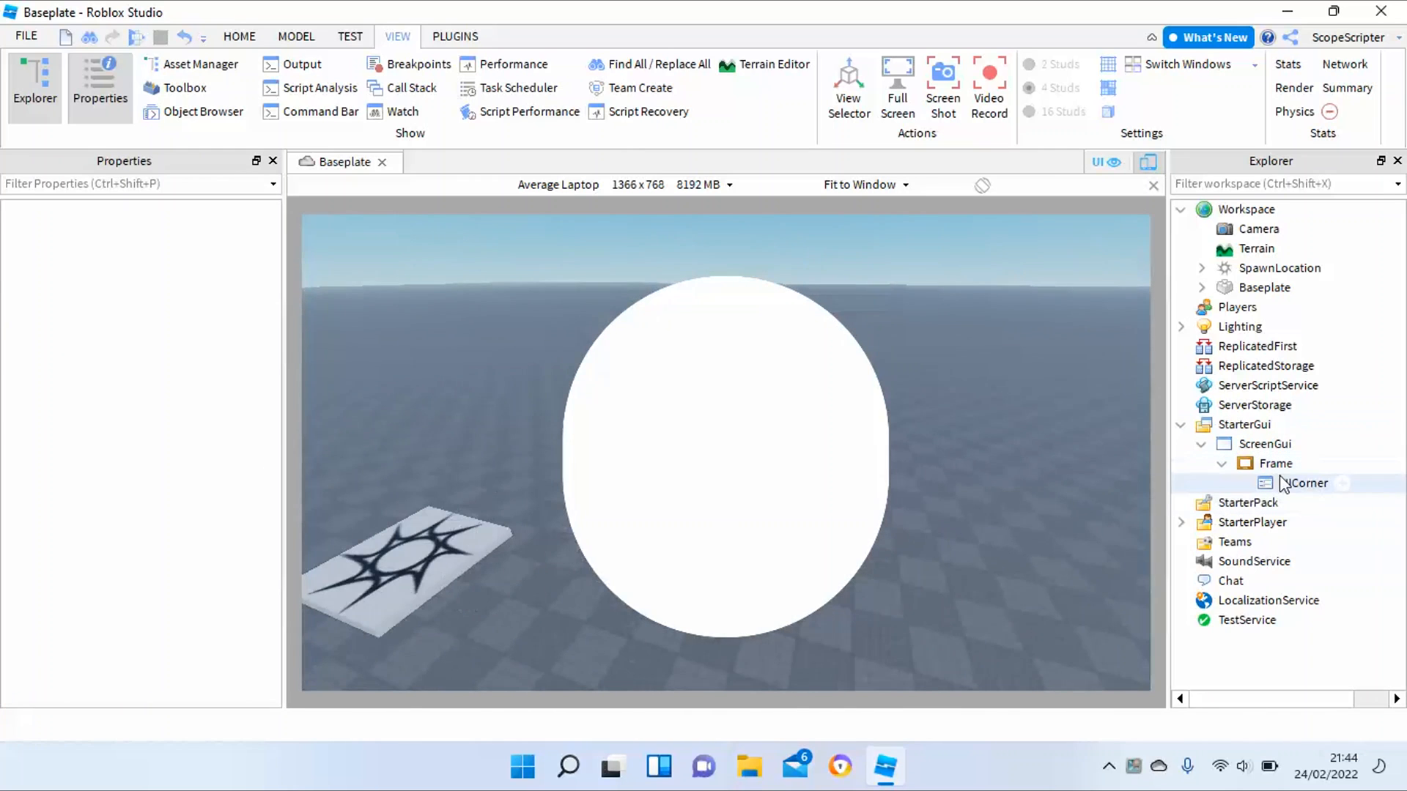
Change the UICorner's CornerRadius to 0, 200, then reselect the white Frame
click(1304, 482)
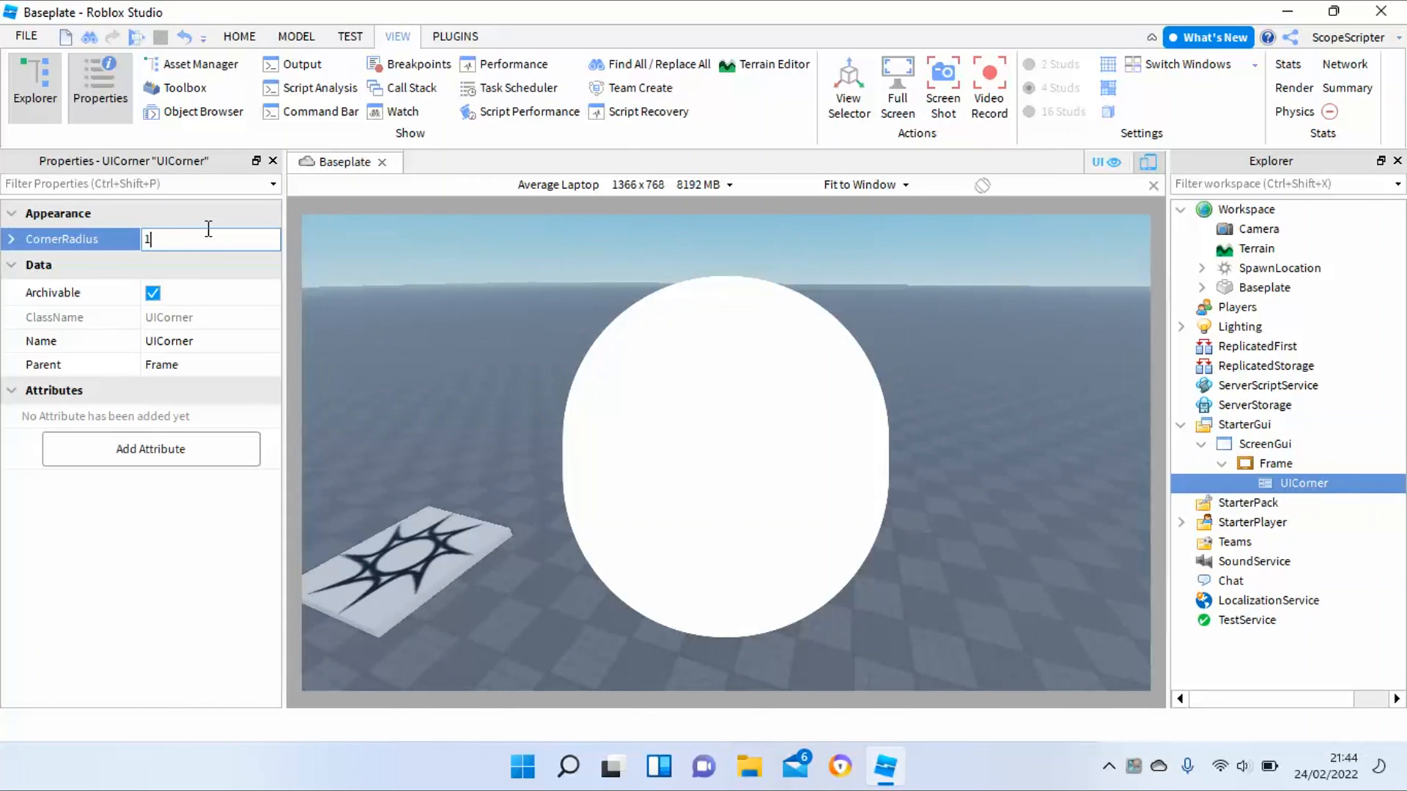
text(1000)
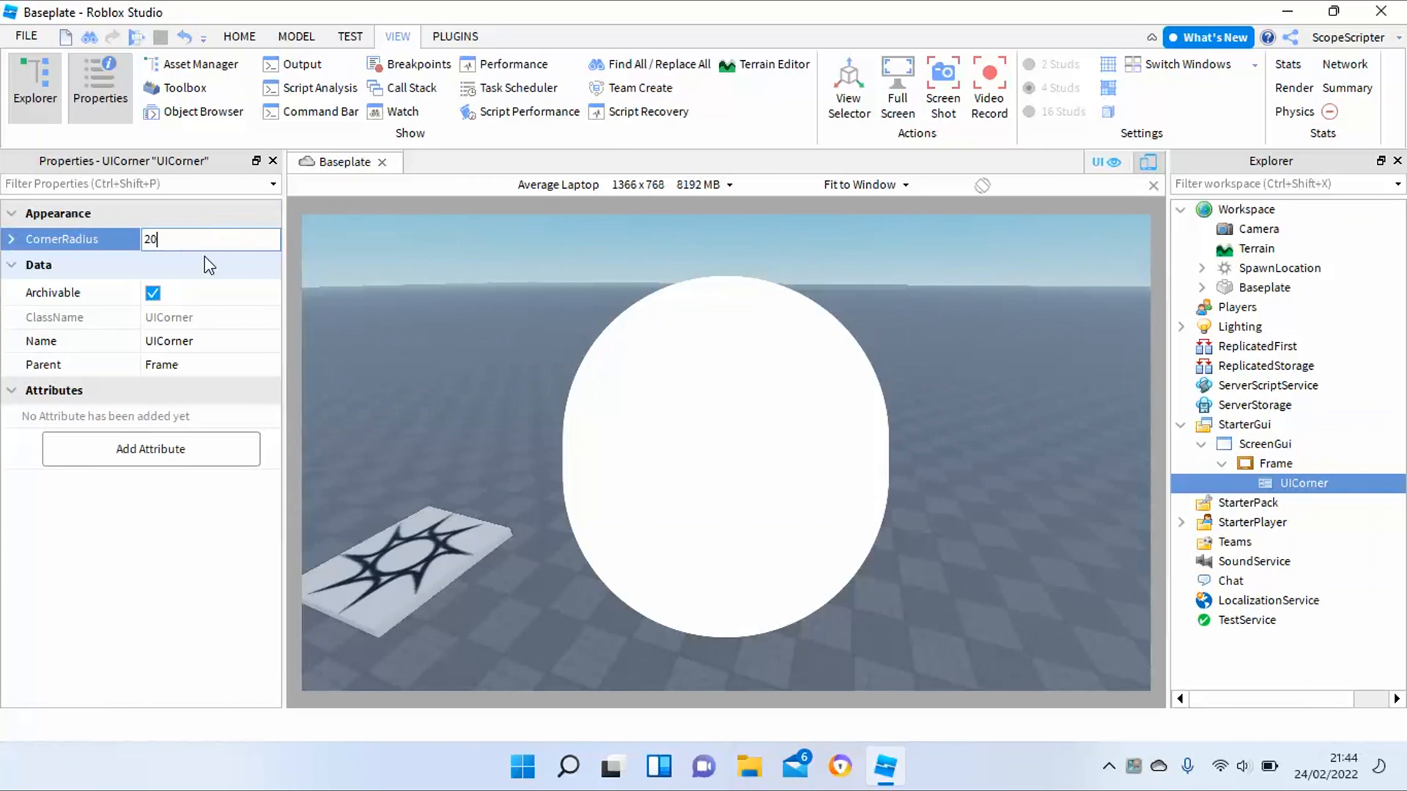
text(0)
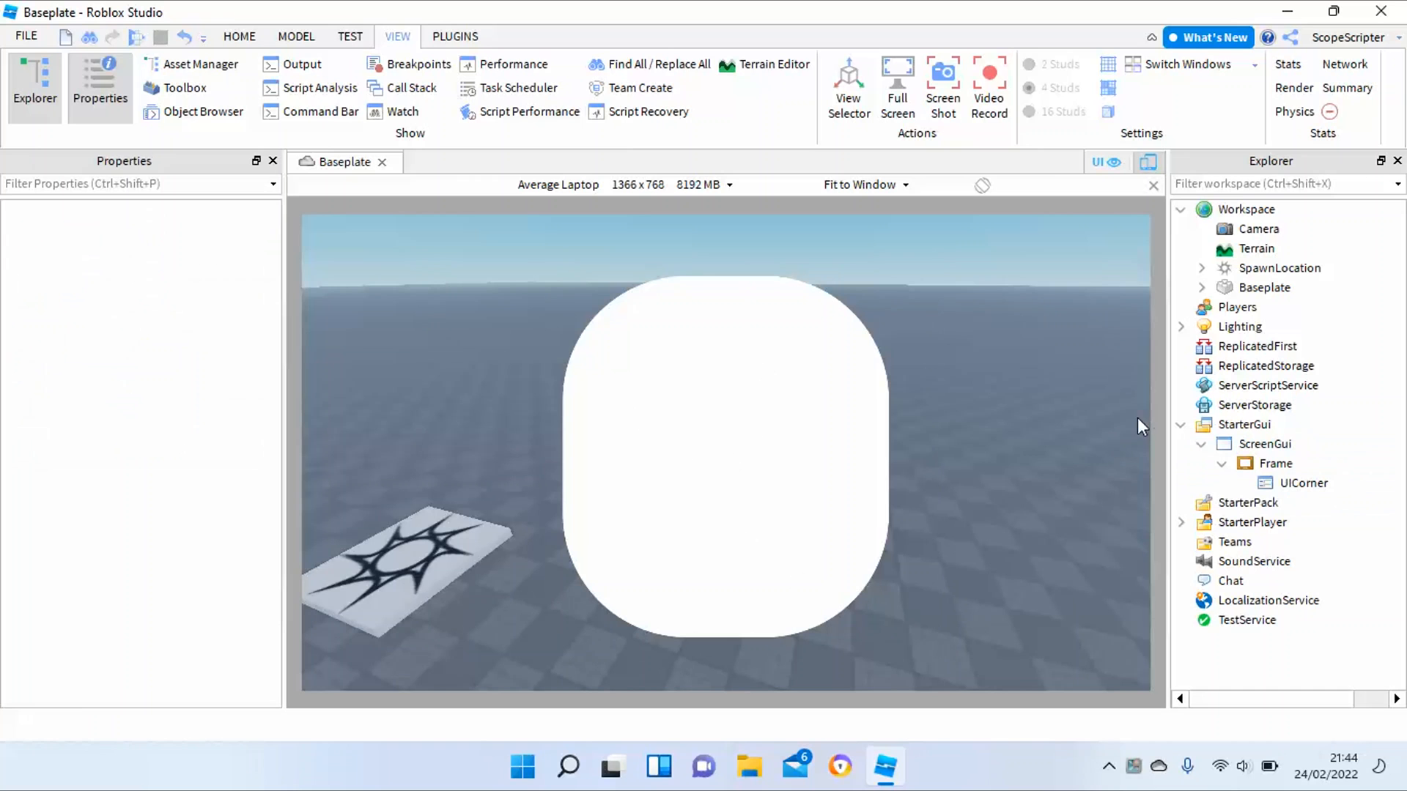
click(1304, 483)
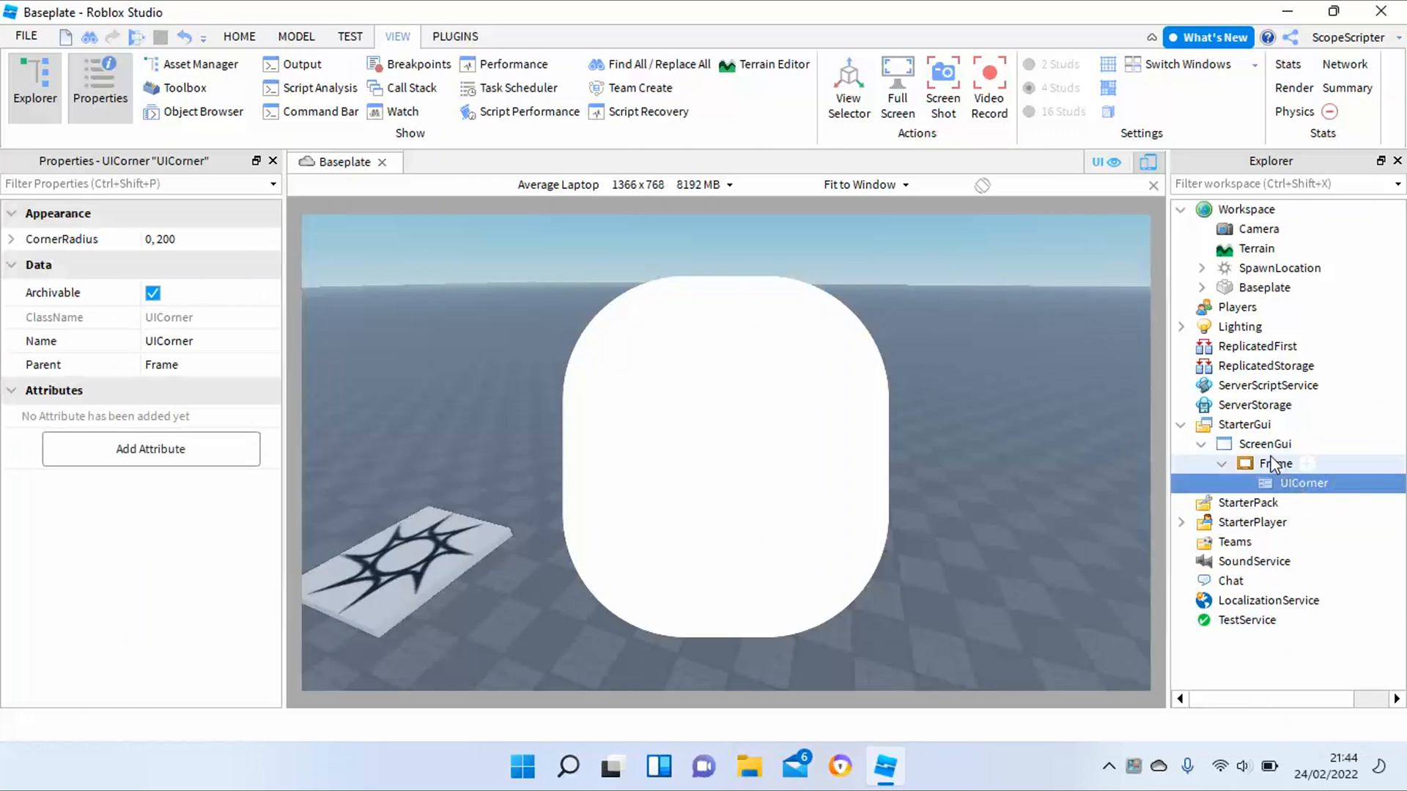
click(1275, 464)
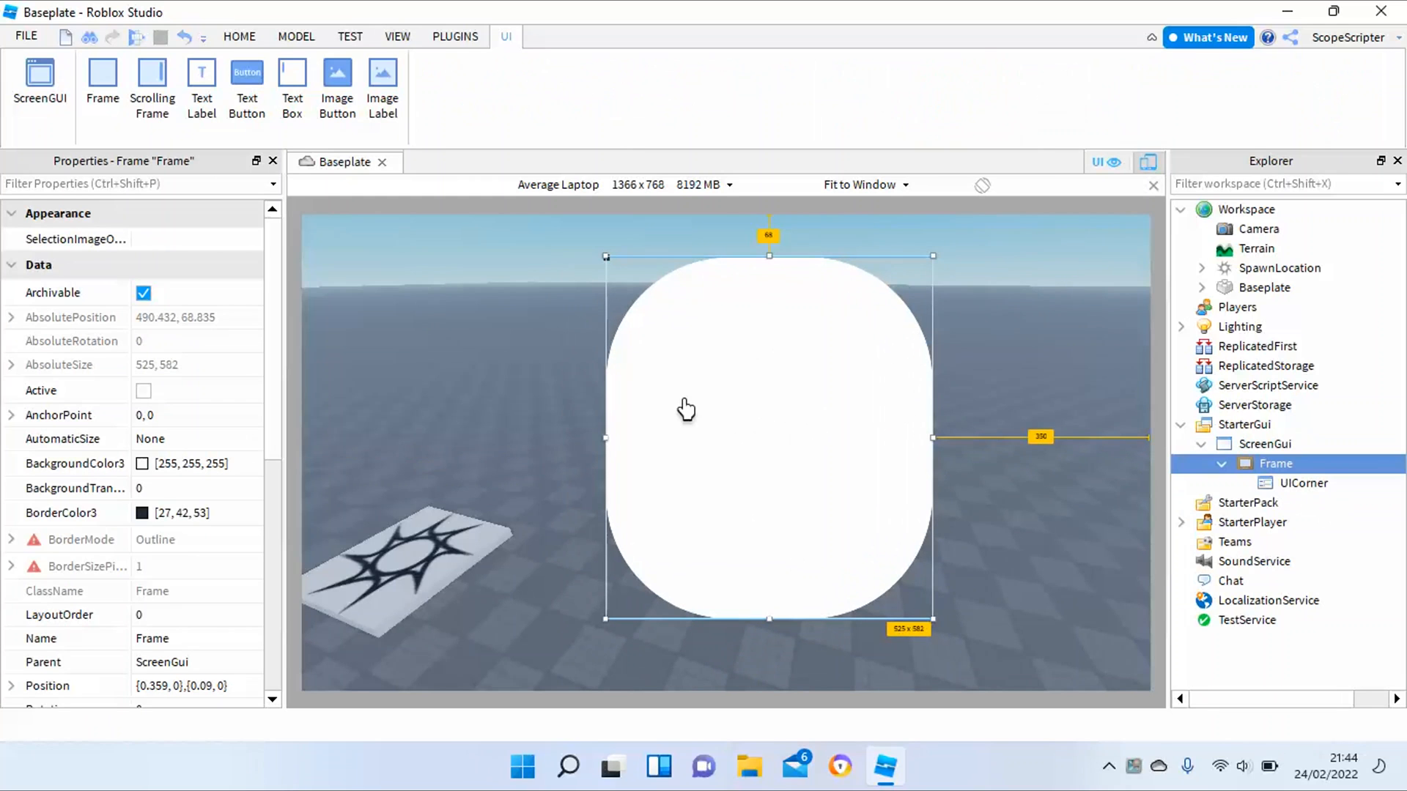
mouse_move(715, 409)
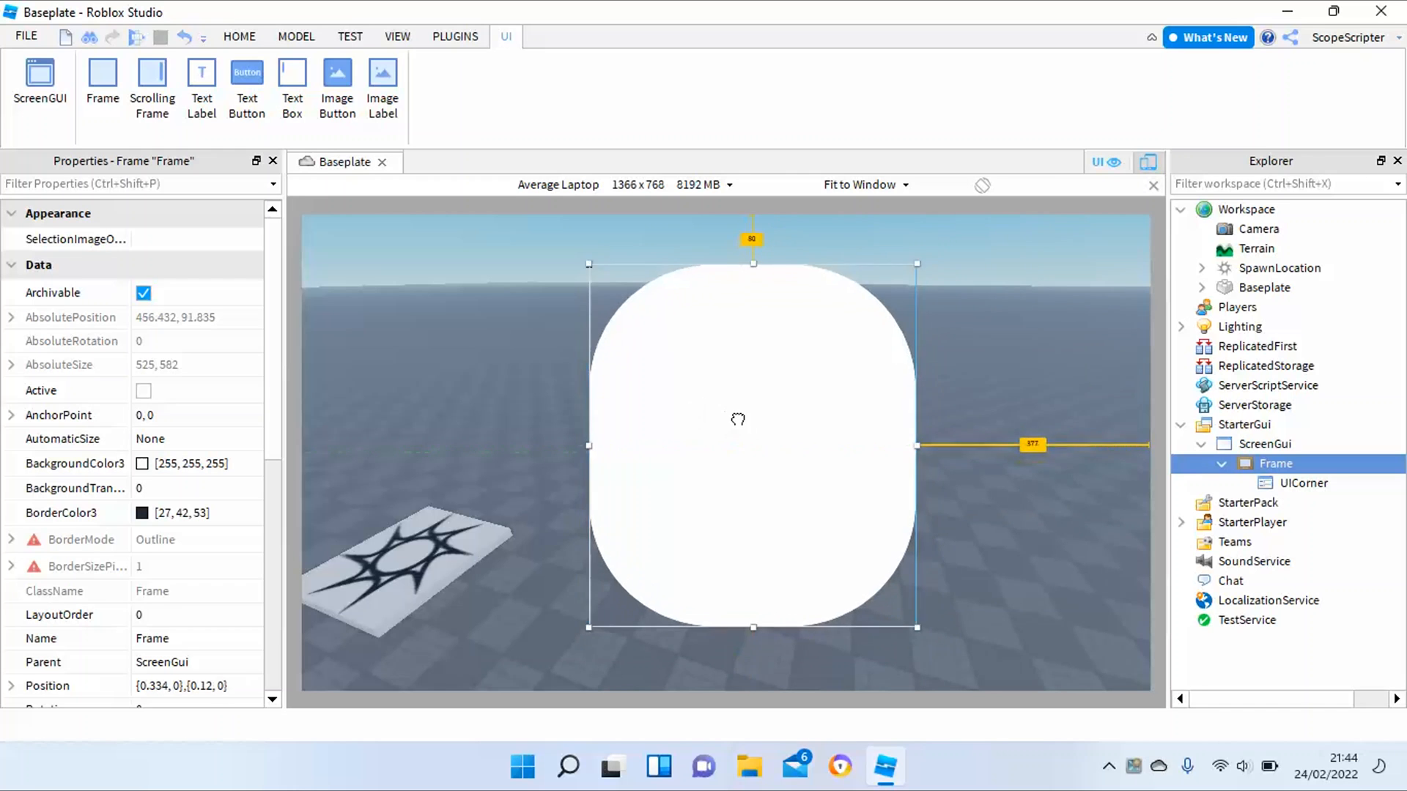
Drag the rounded Frame slightly left toward centre, then deselect it
drag(752, 419, 731, 423)
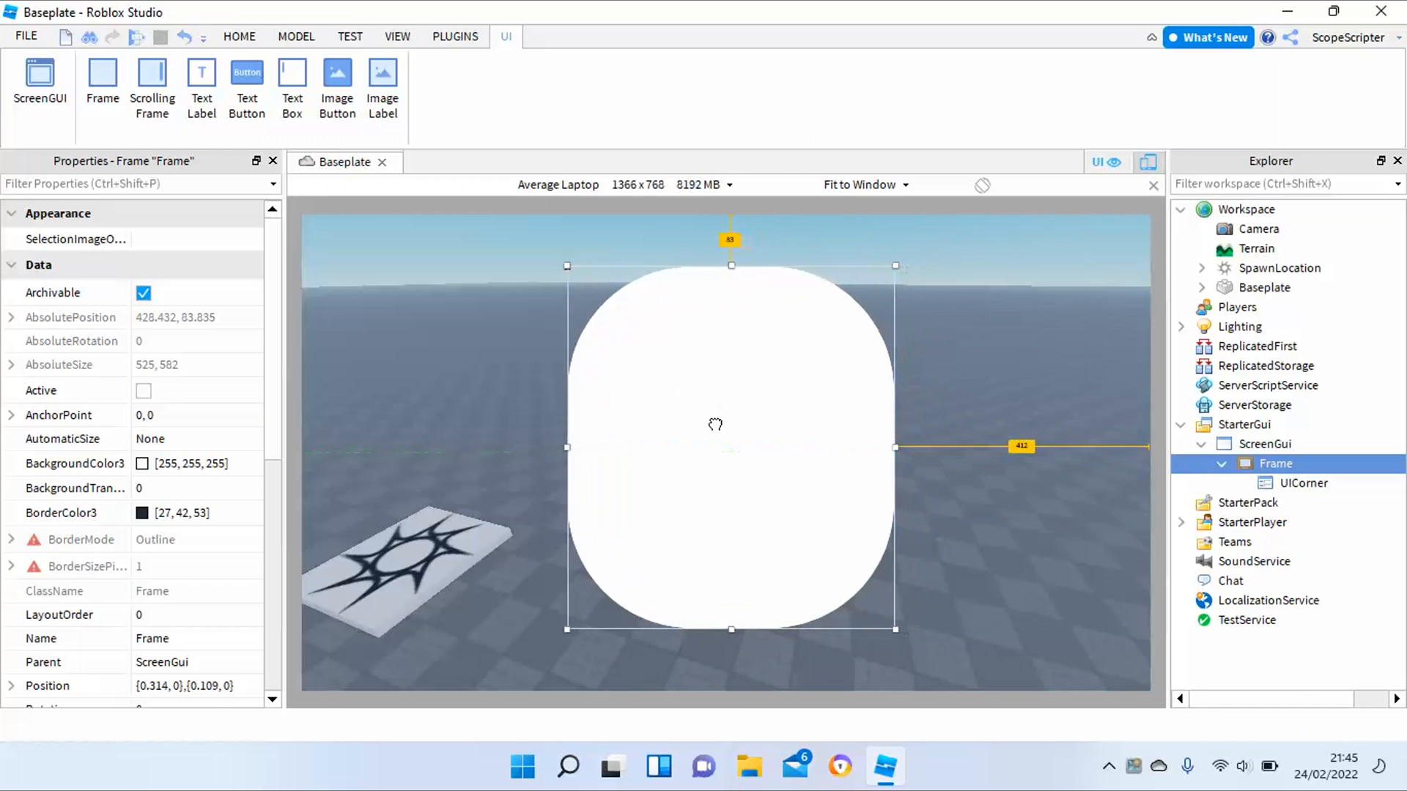
click(238, 37)
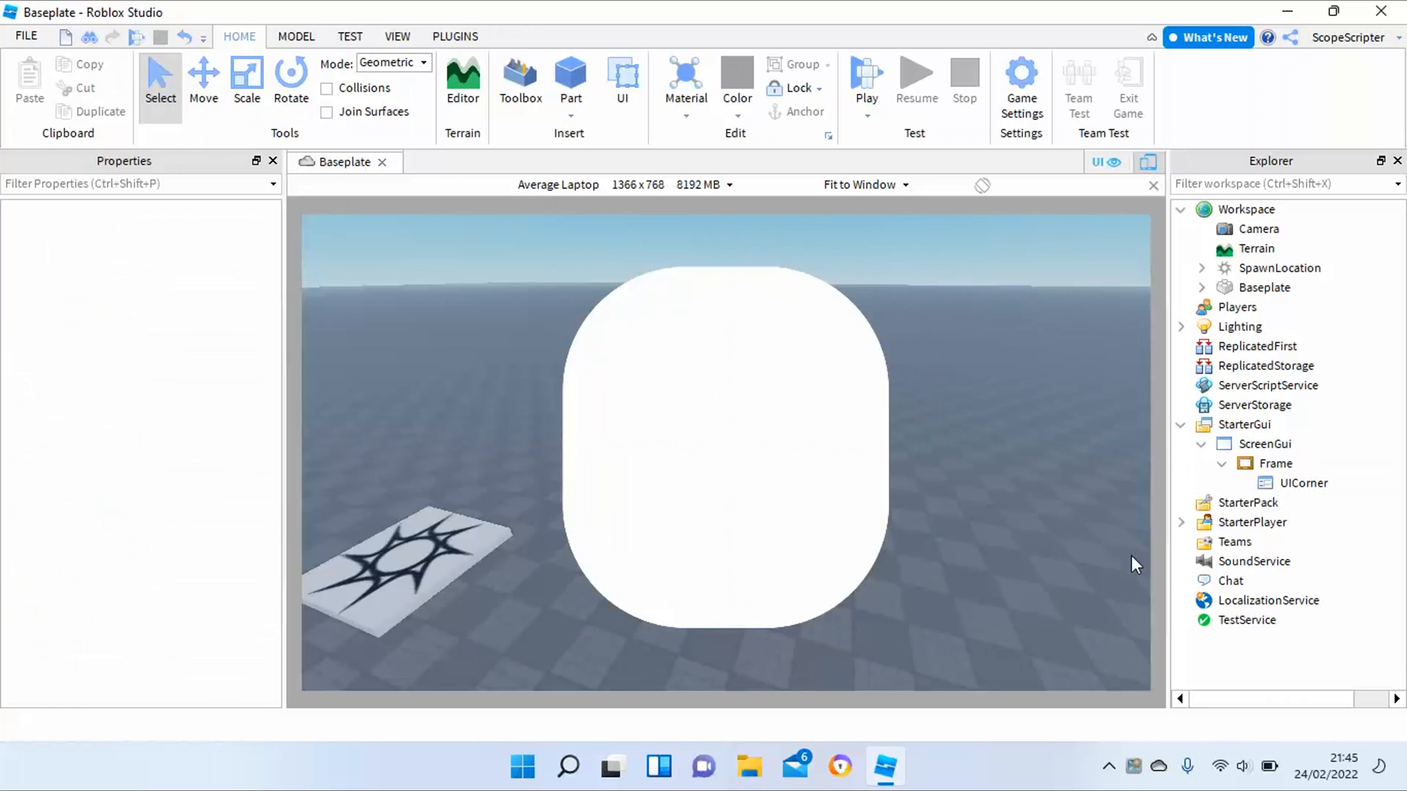